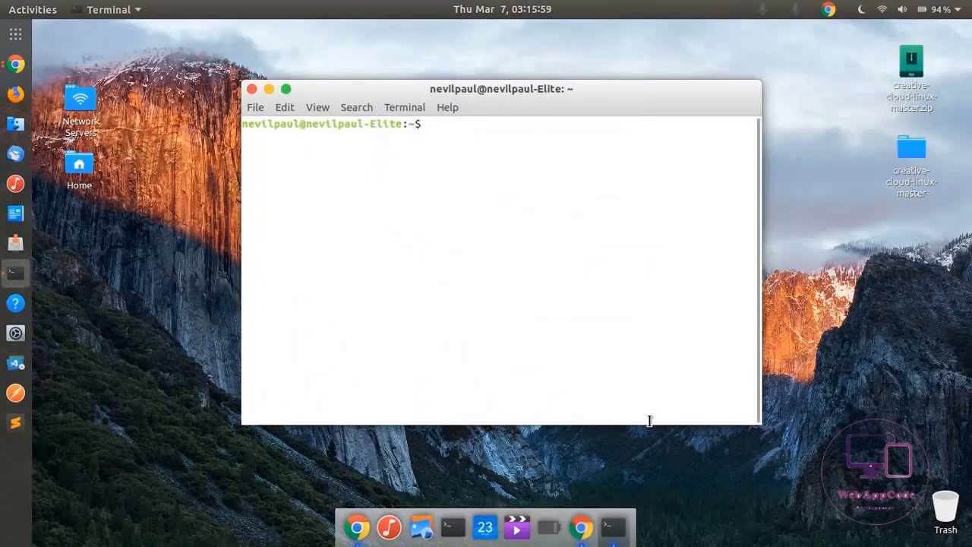
# Run 'sudo apt-get update' and enter the administrator password to refresh package lists.
pyautogui.write('s')
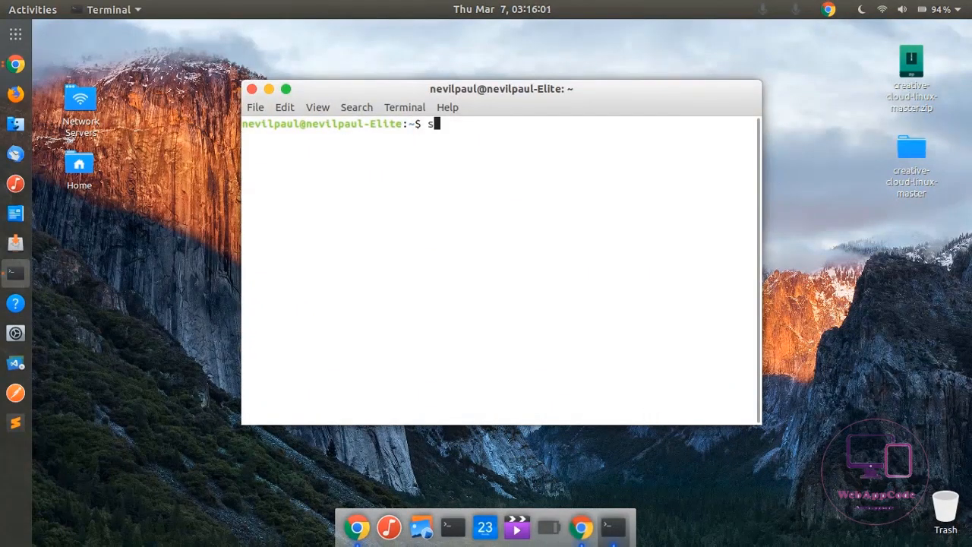
pyautogui.write('udo ap')
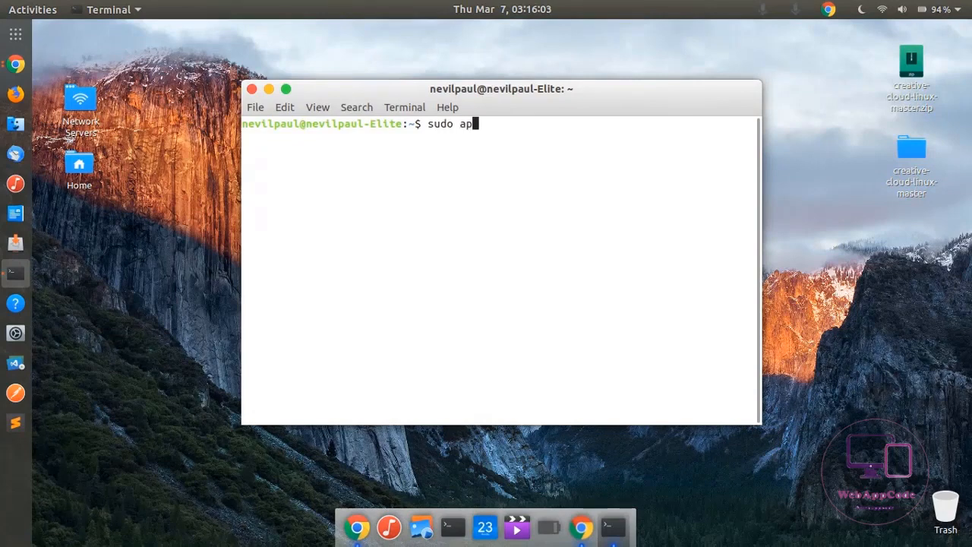
pyautogui.write('t-get')
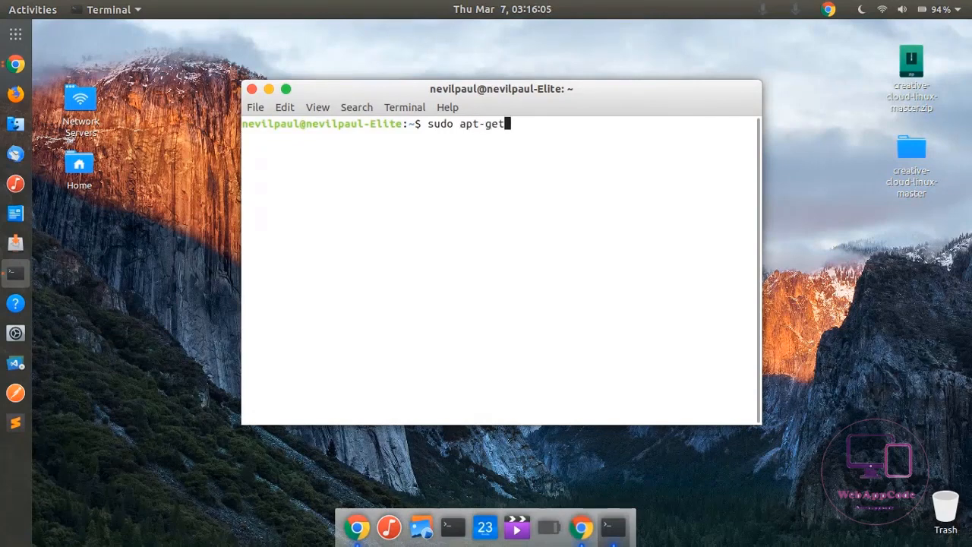
pyautogui.write('up')
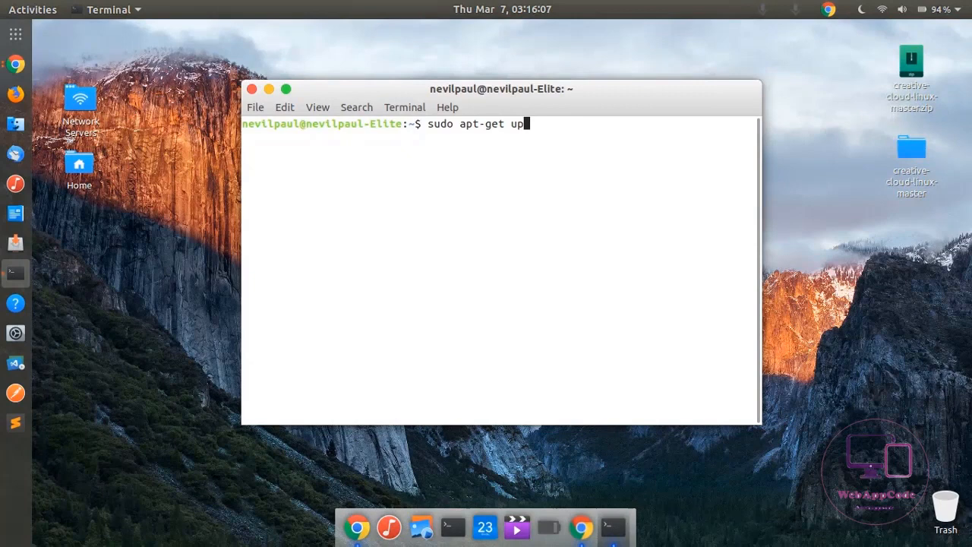
pyautogui.press('Return')
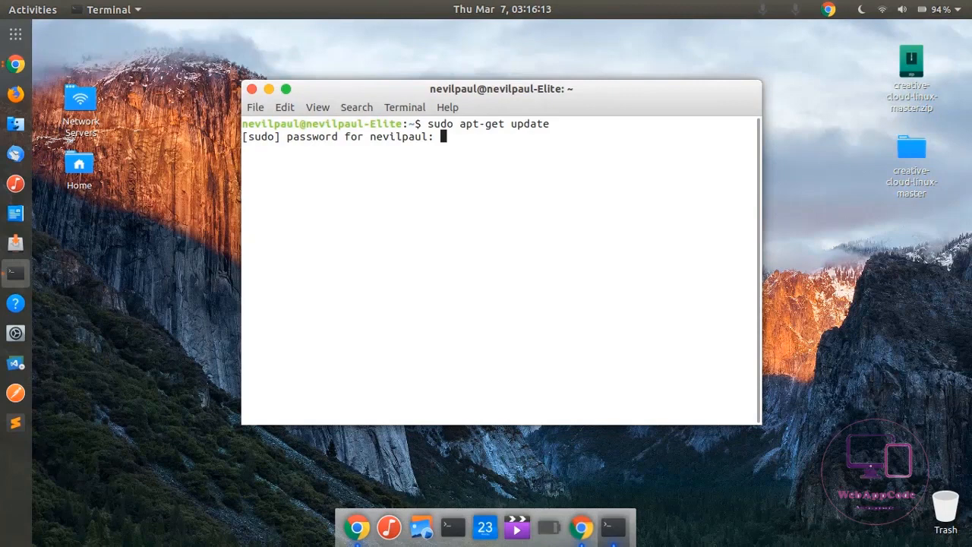
pyautogui.press('Enter')
pyautogui.write('sudo apt-')
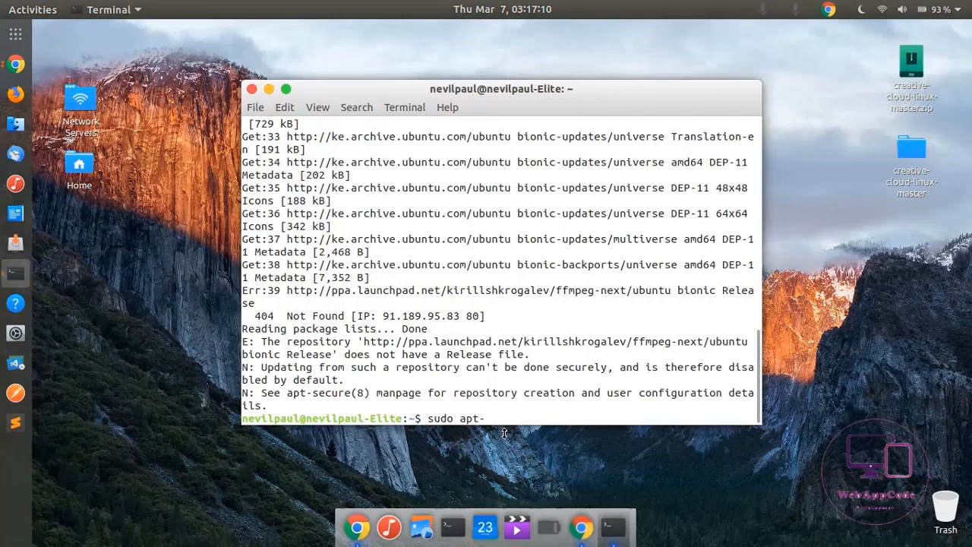
# Install httrack and libhttrack2 with 'sudo apt-get install httrack', confirming with y.
pyautogui.write('get')
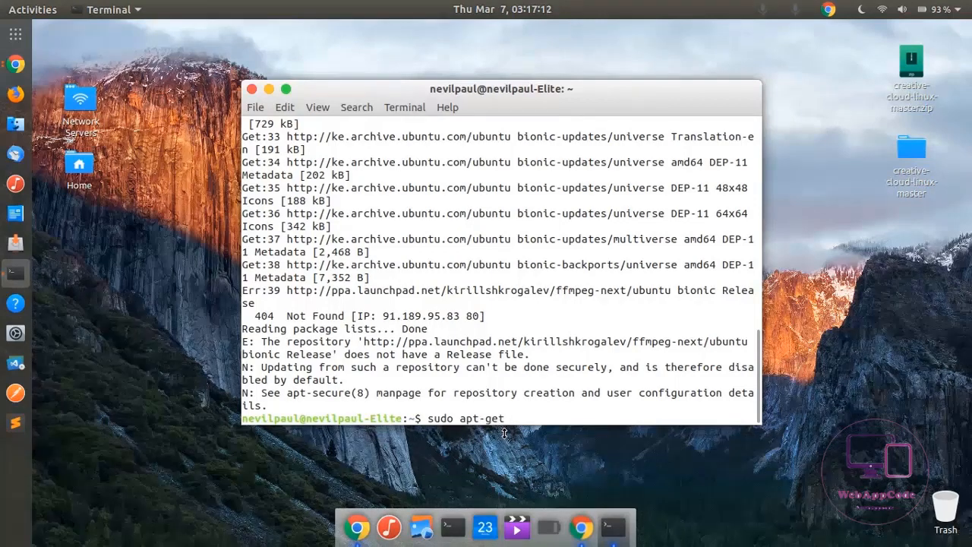
pyautogui.write('insa')
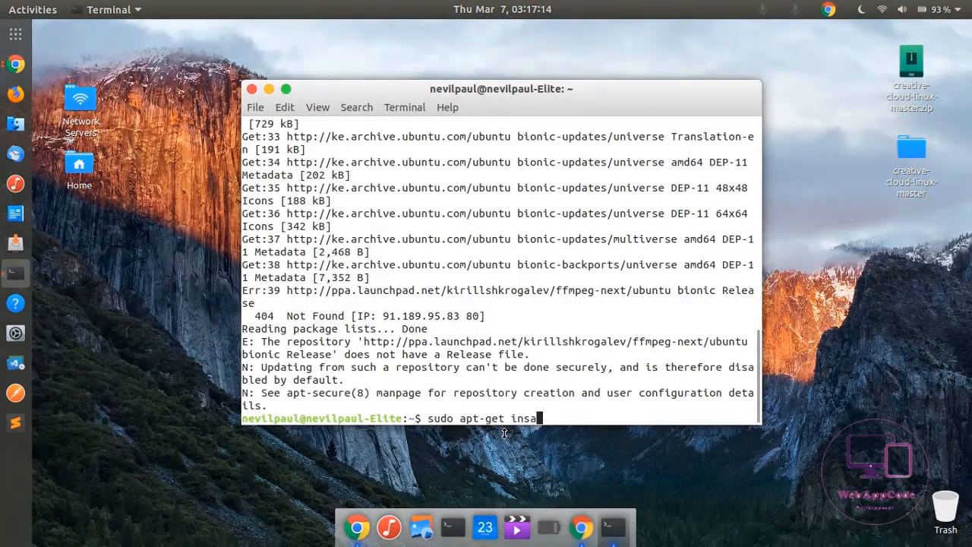
pyautogui.press('BackSpace')
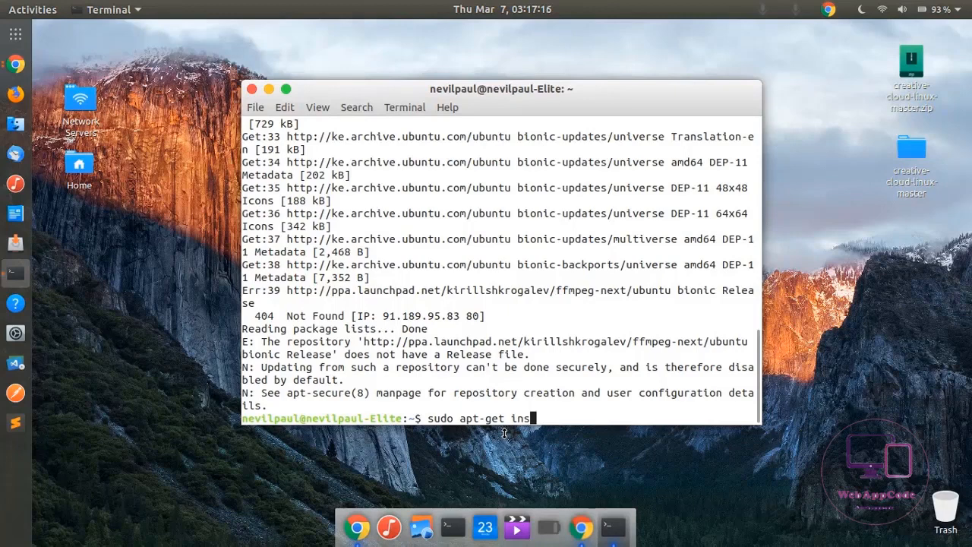
pyautogui.write('tall')
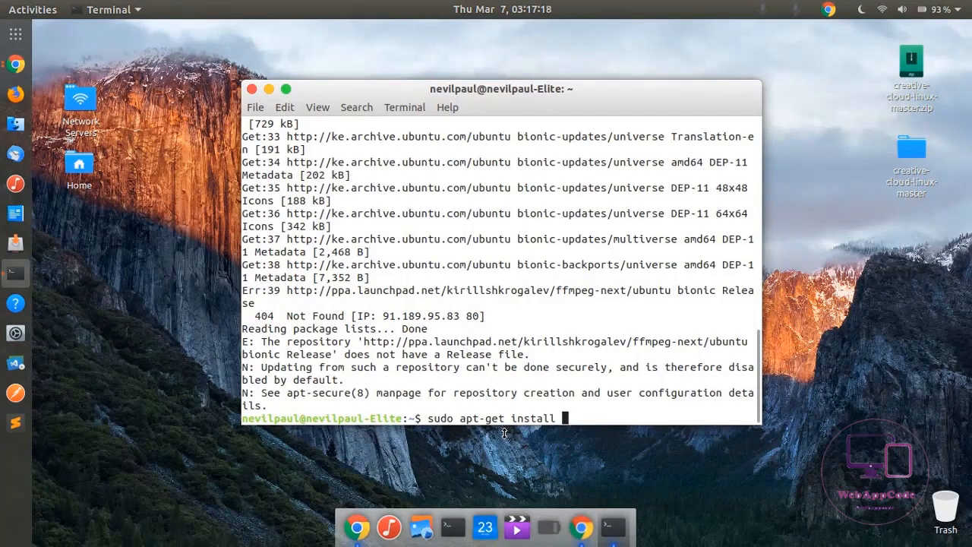
pyautogui.write('ht')
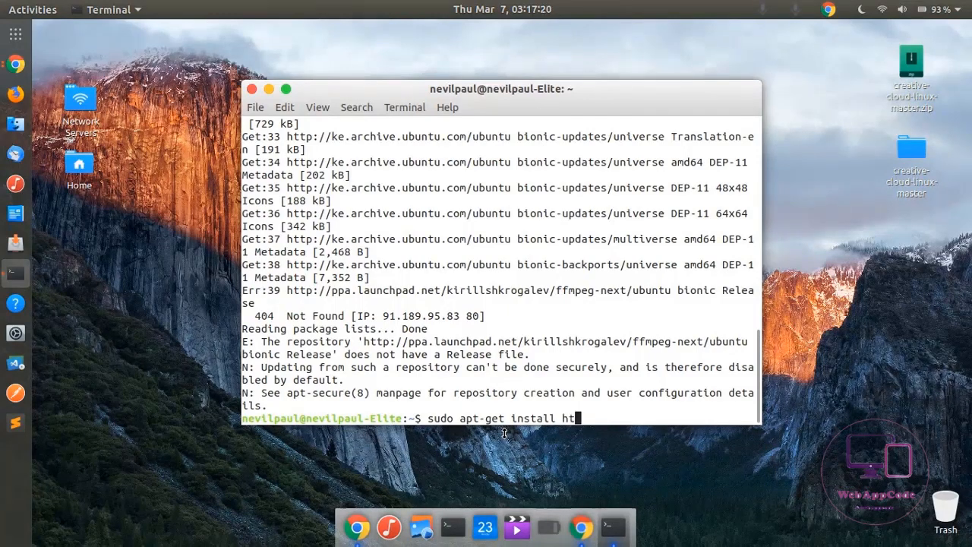
pyautogui.write('t')
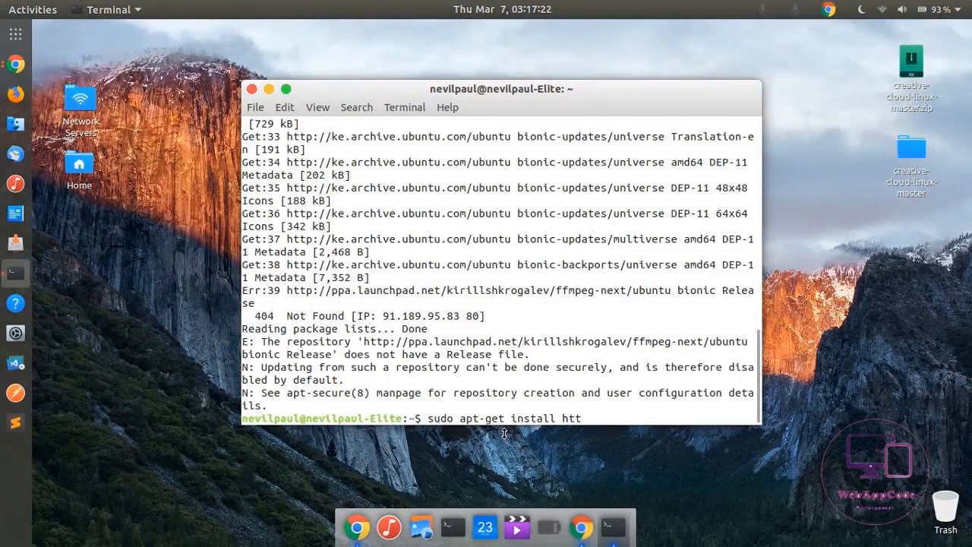
pyautogui.write('rack')
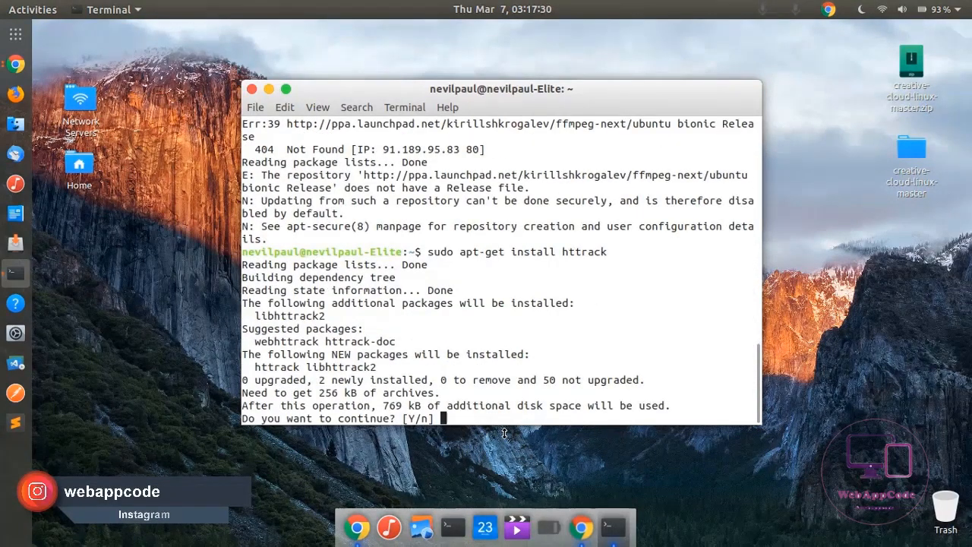
pyautogui.write('y')
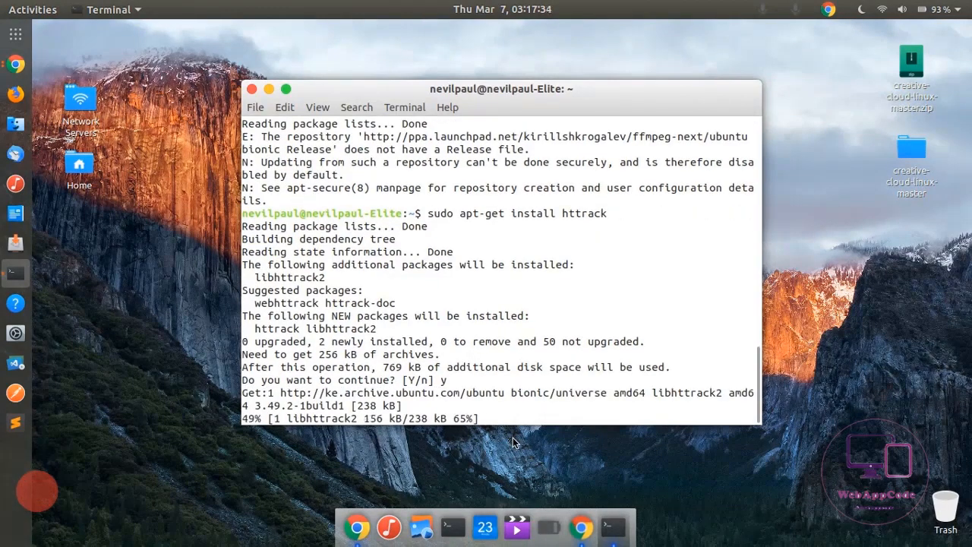
pyautogui.write('y')
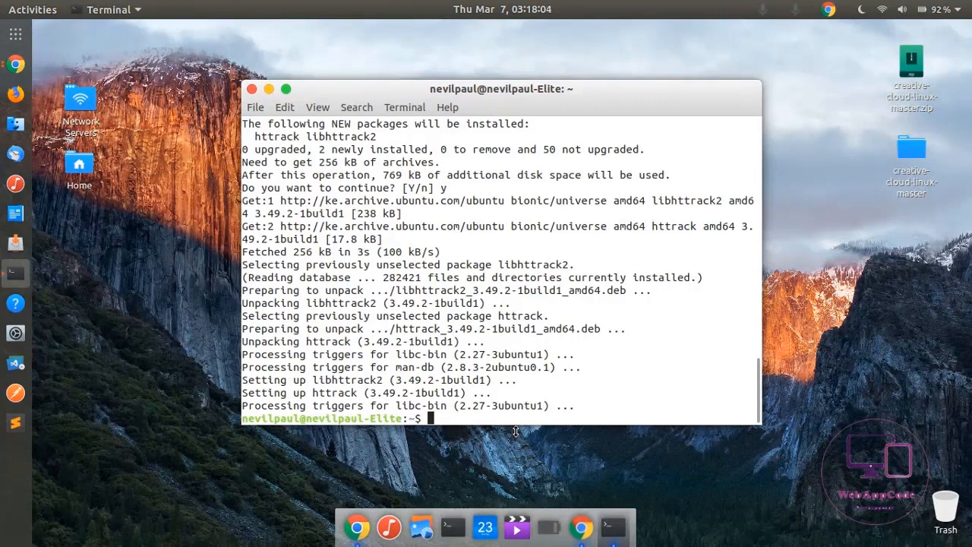
pyautogui.moveTo(15, 64)
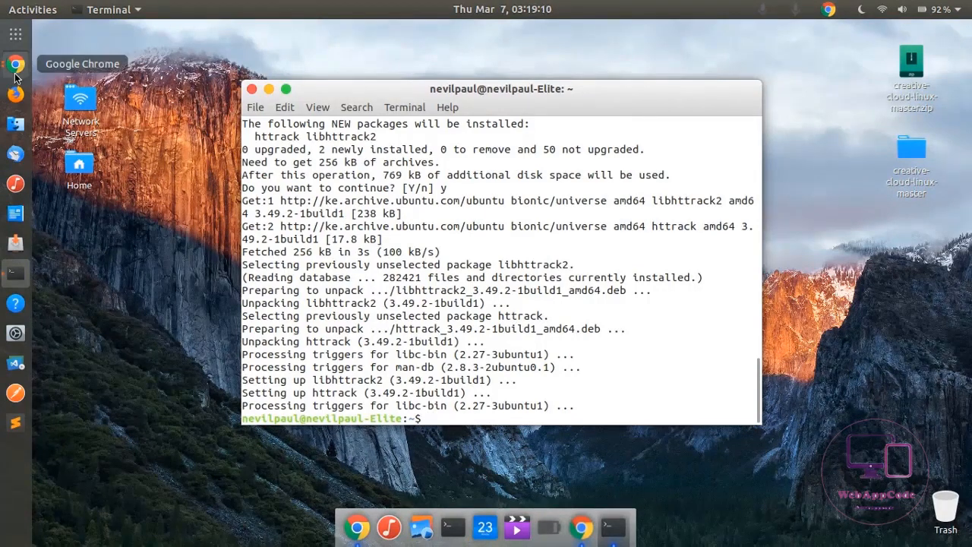
# Launch Chrome and search Google for 'best bootstrap profile web template'.
pyautogui.click(15, 64)
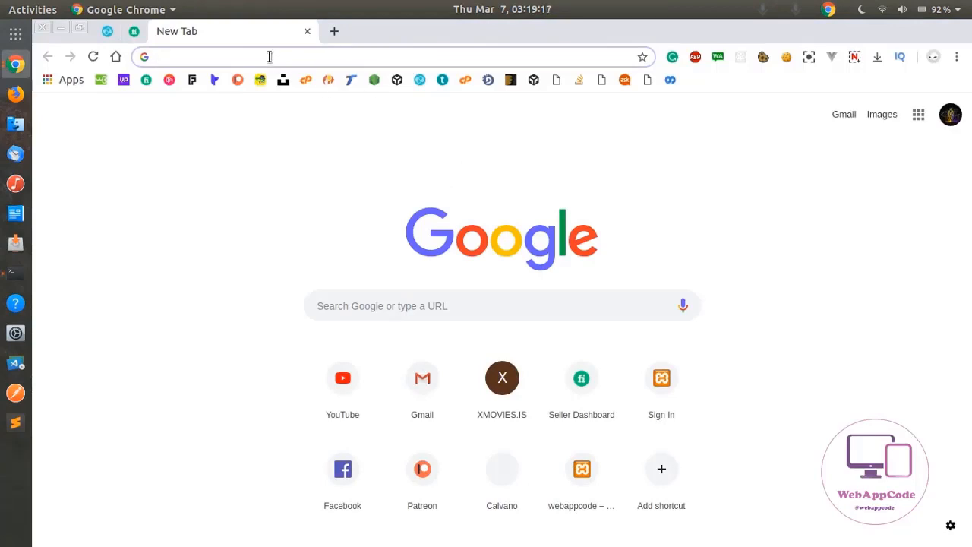
pyautogui.write('best')
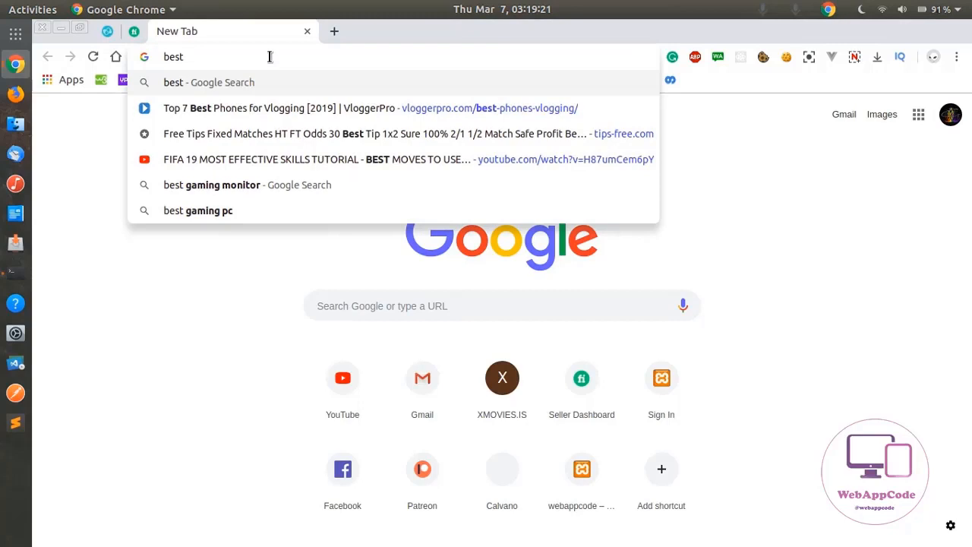
pyautogui.write('b')
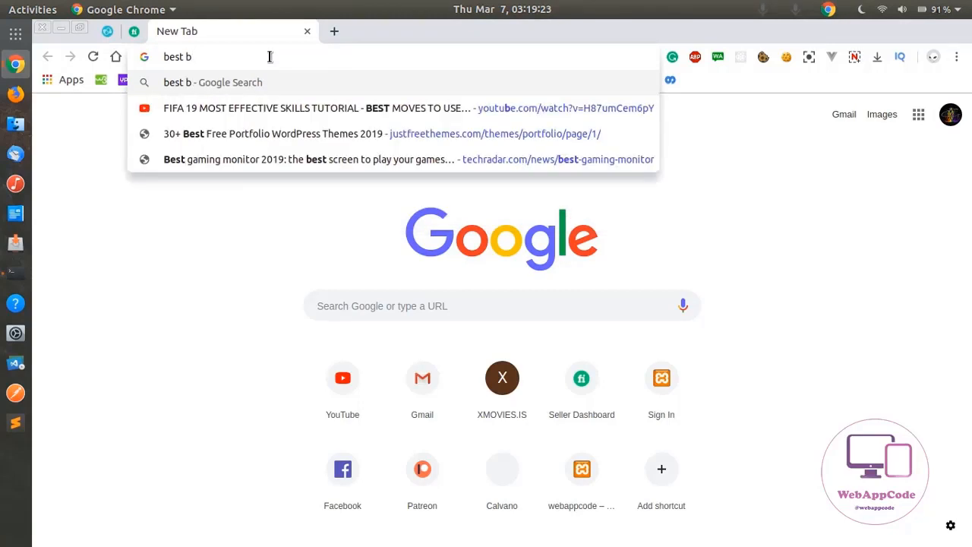
pyautogui.write('ootstrap')
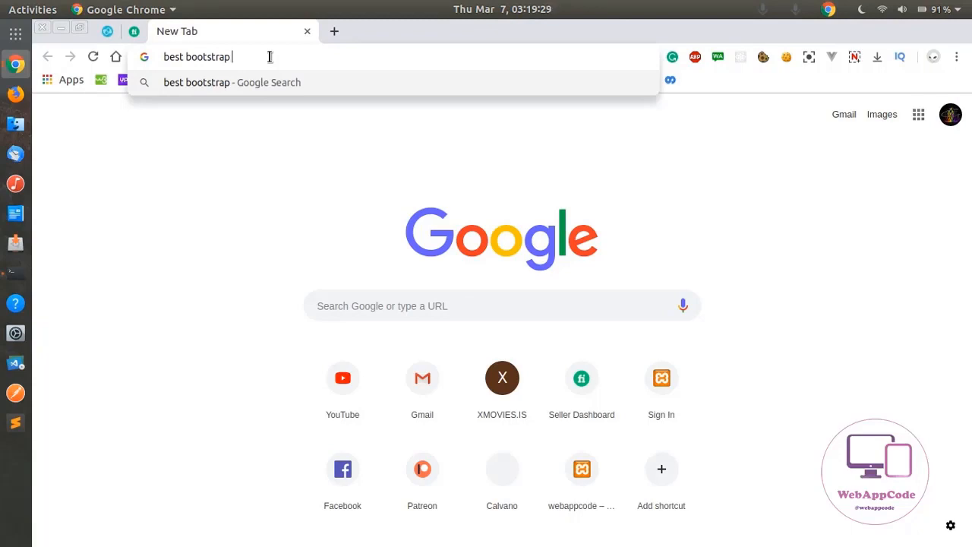
pyautogui.write('w')
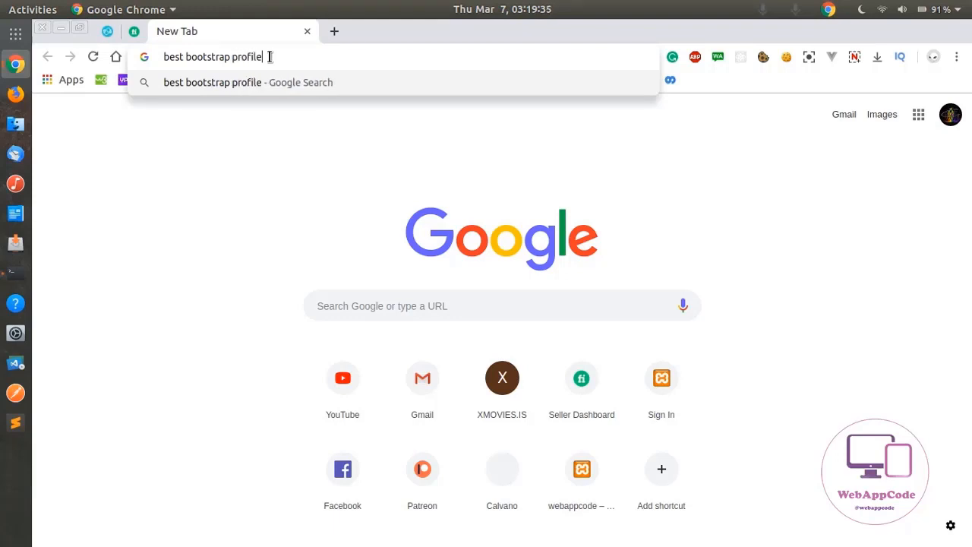
pyautogui.write('web t')
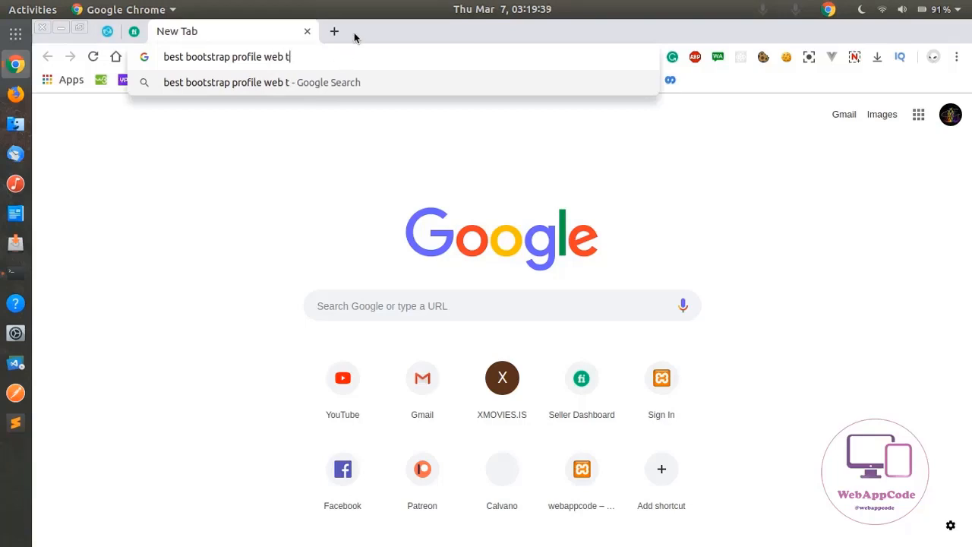
pyautogui.write('emplate')
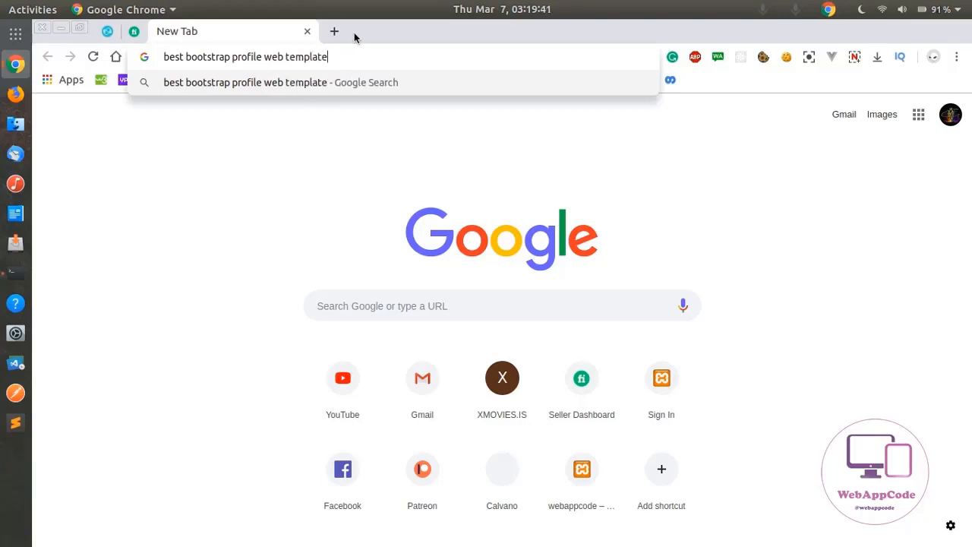
pyautogui.write('premeir')
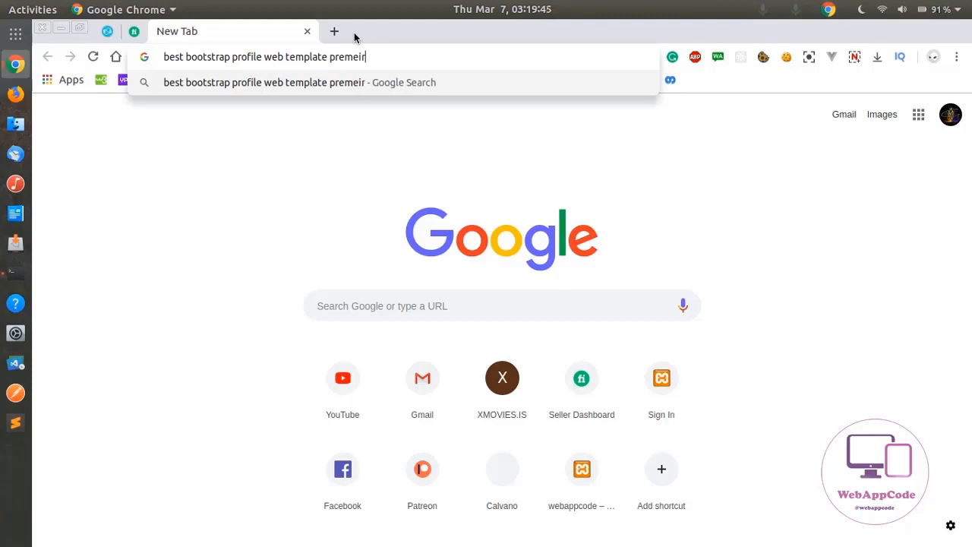
pyautogui.press('BackSpace')
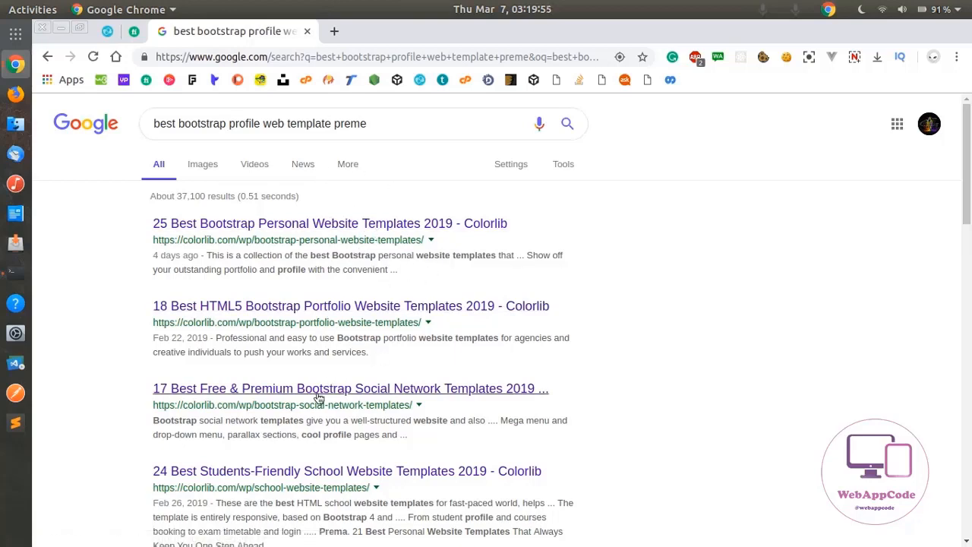
# Open the Colorlib result '17 Best Free & Premium Bootstrap Social Network Templates 2019'.
pyautogui.click(350, 388)
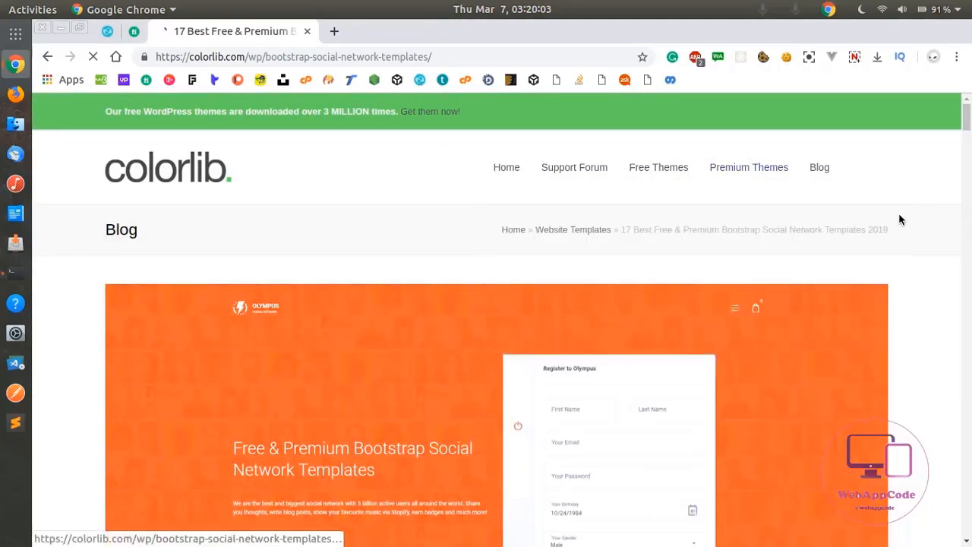
# Scroll to the Adonis entry and open its ThemeForest page via 'More Info / Download'.
pyautogui.scroll(-3)
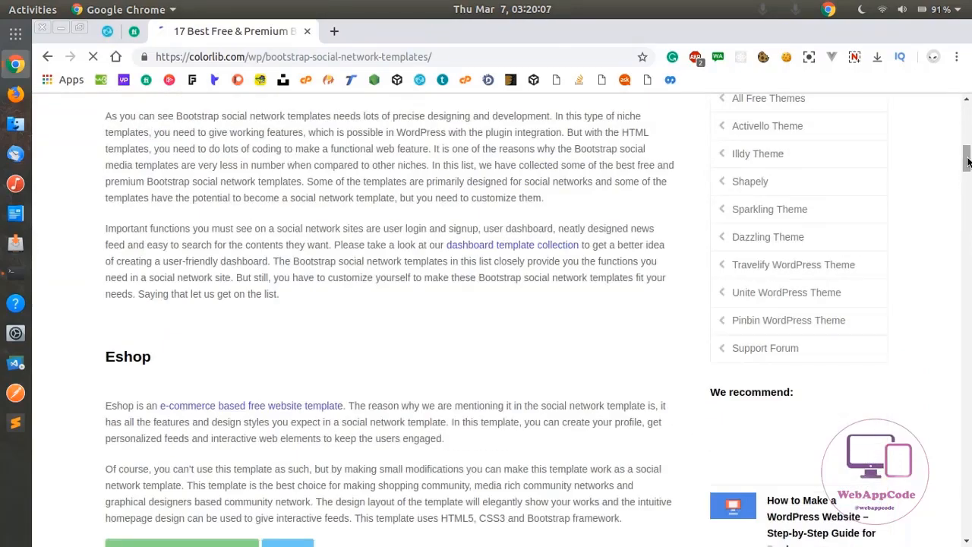
pyautogui.scroll(-3)
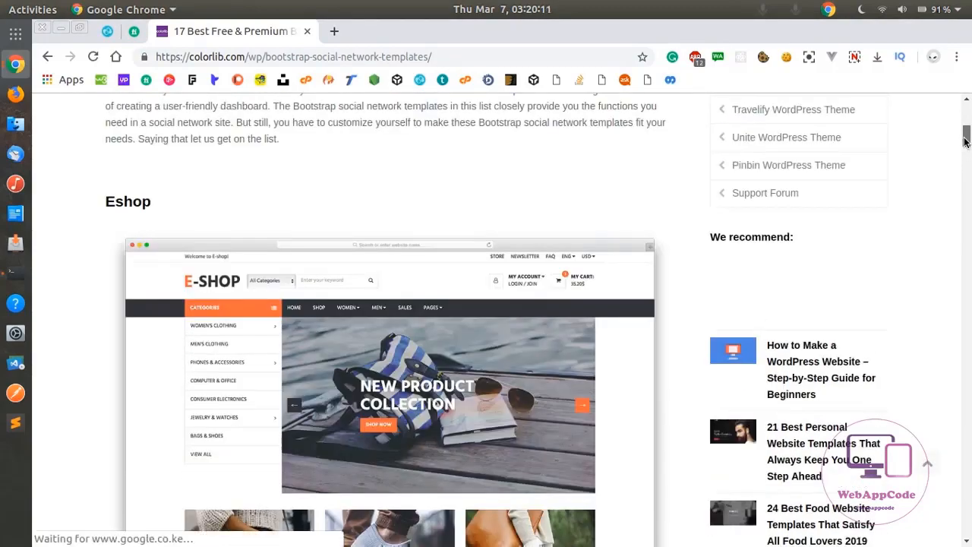
pyautogui.scroll(-3)
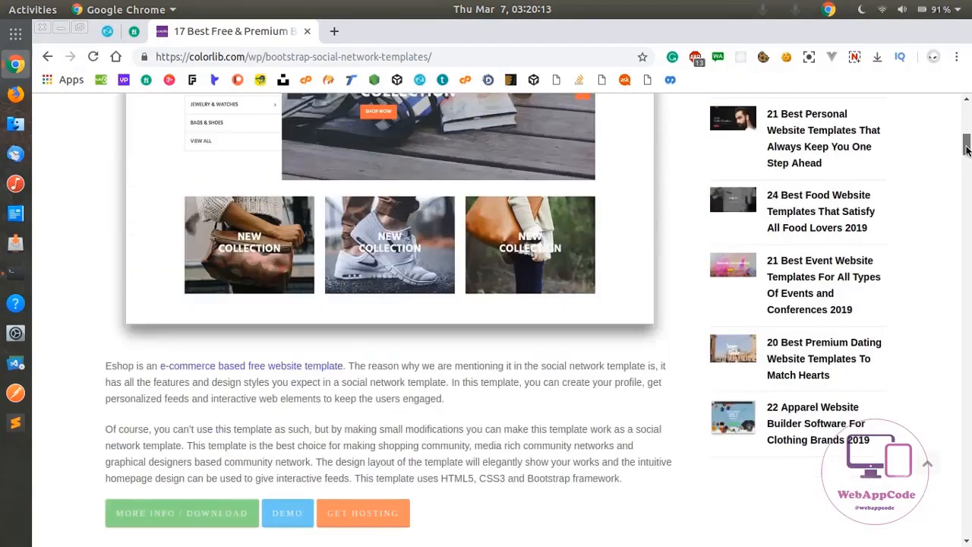
pyautogui.scroll(-3)
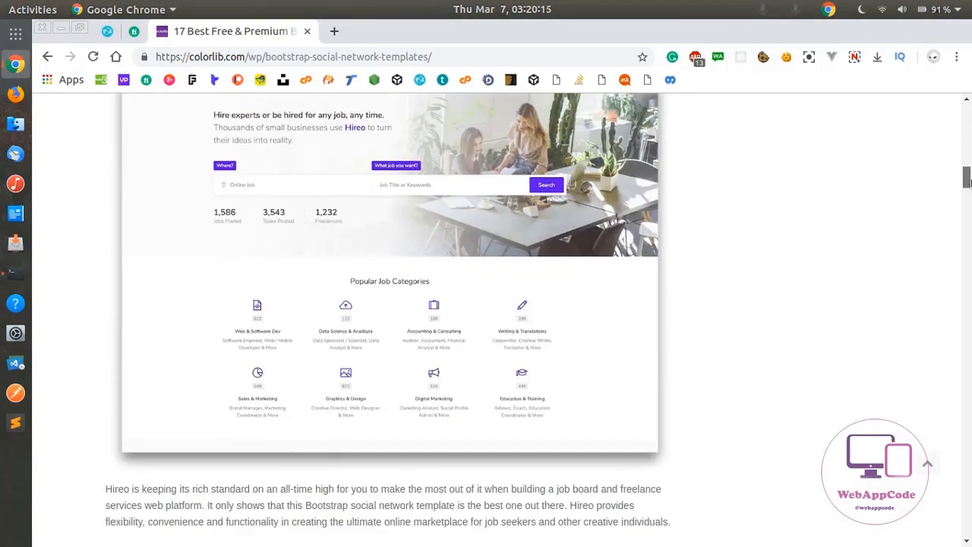
pyautogui.scroll(-3)
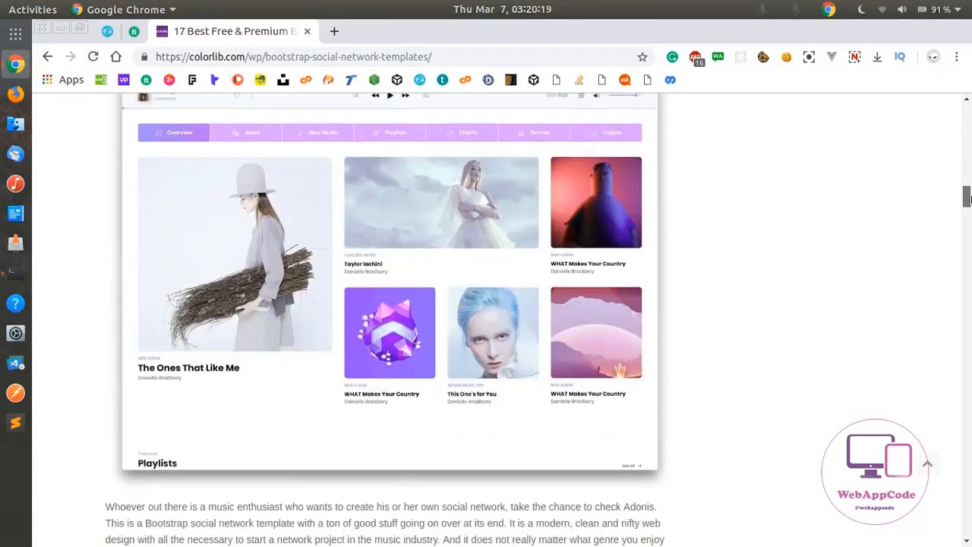
pyautogui.scroll(-3)
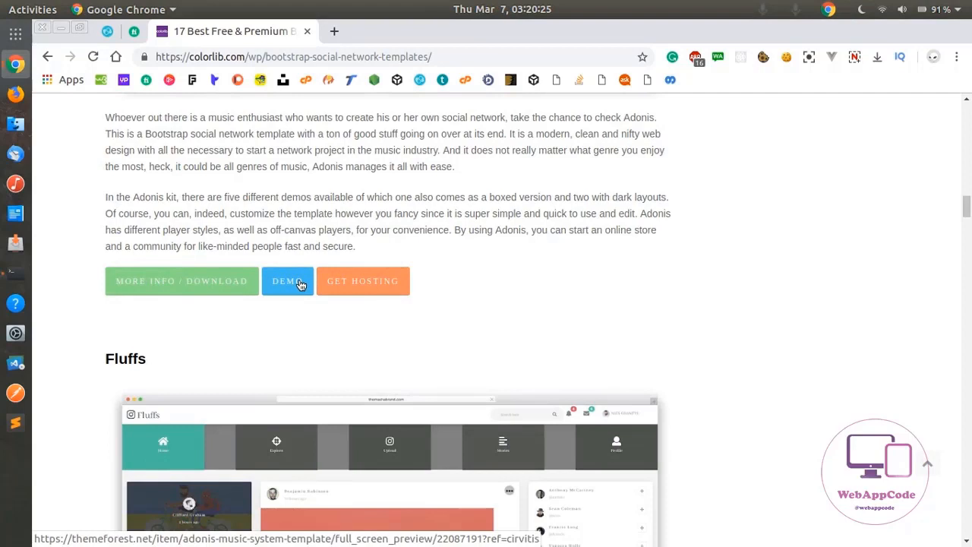
pyautogui.moveTo(205, 286)
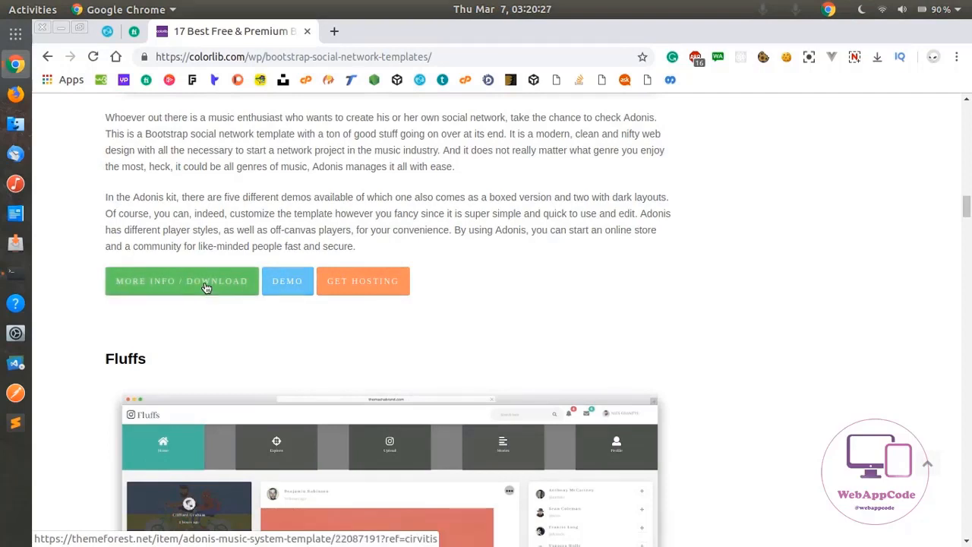
pyautogui.click(181, 280)
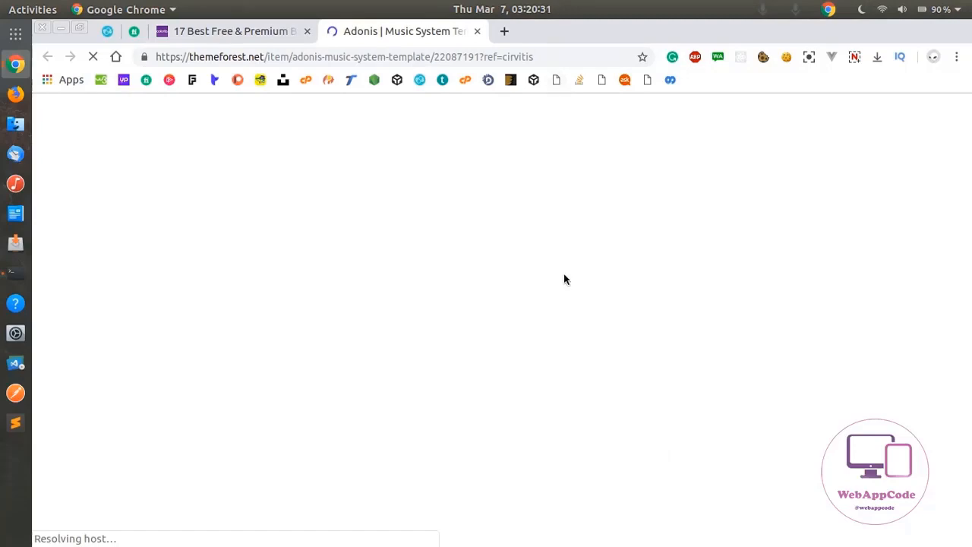
pyautogui.moveTo(701, 291)
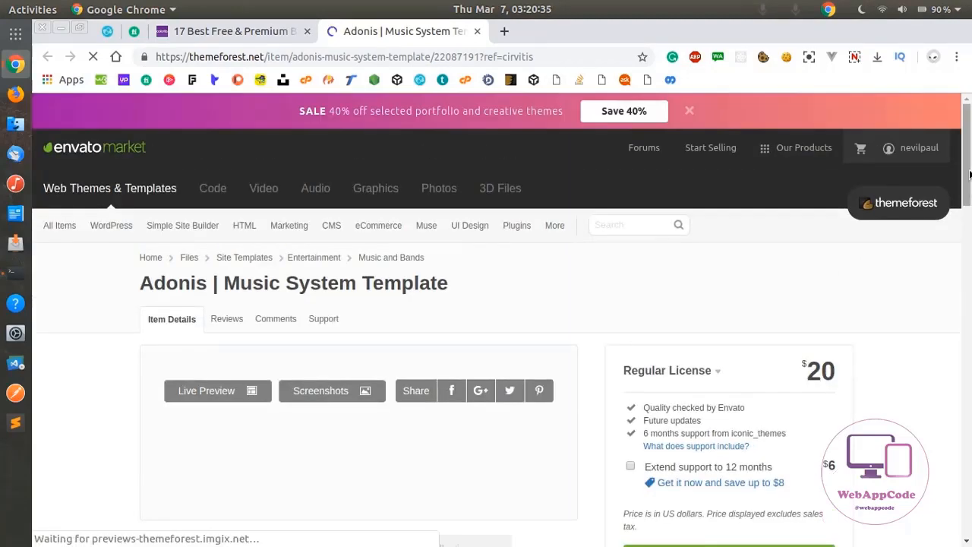
# Open the Adonis Music Template live preview from the ThemeForest preview image.
pyautogui.scroll(-3)
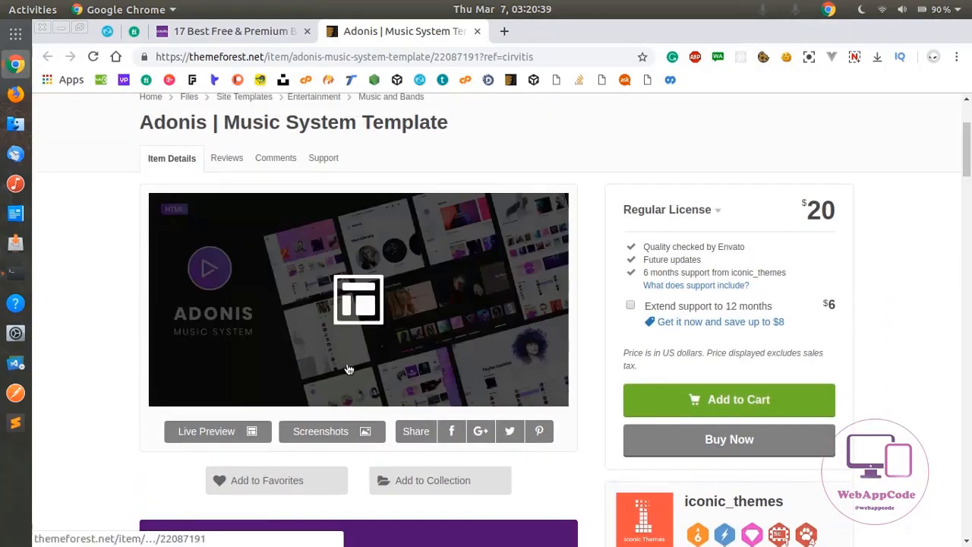
pyautogui.click(206, 430)
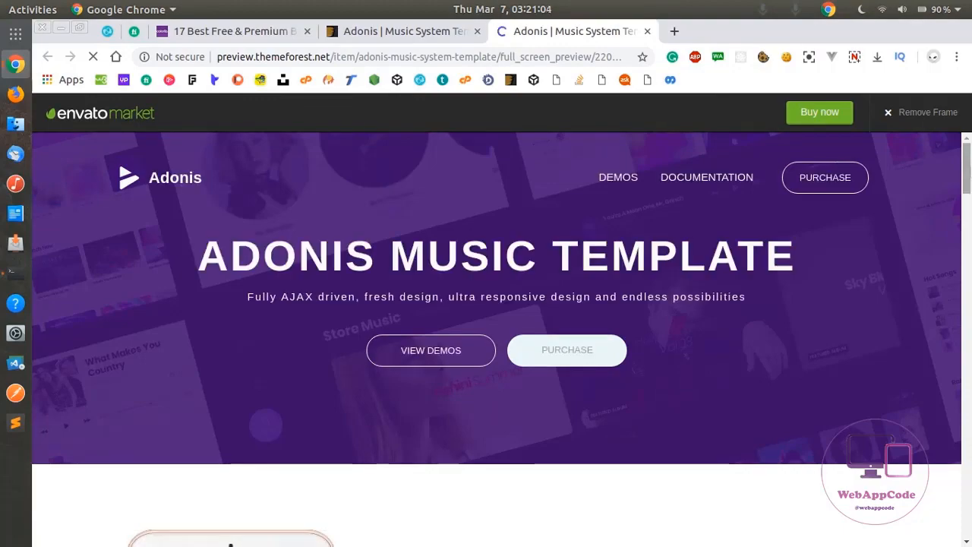
# Scroll the Adonis preview down to the Demo 01 and Demo 02 showcases.
pyautogui.scroll(-3)
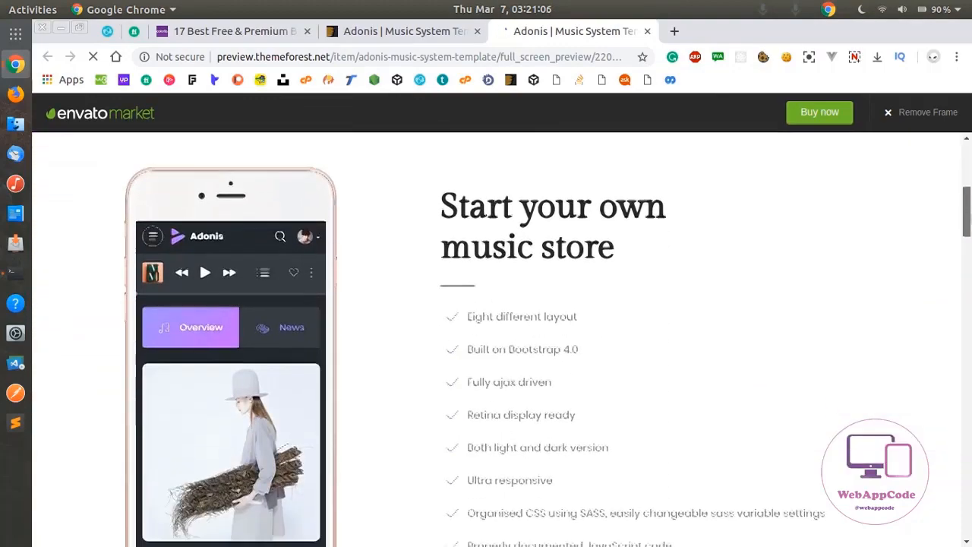
pyautogui.scroll(-3)
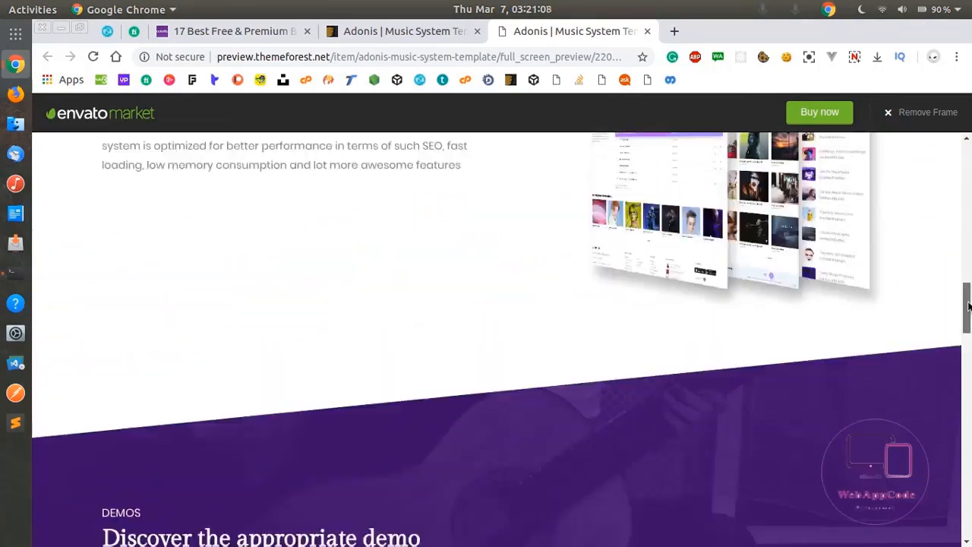
pyautogui.scroll(3)
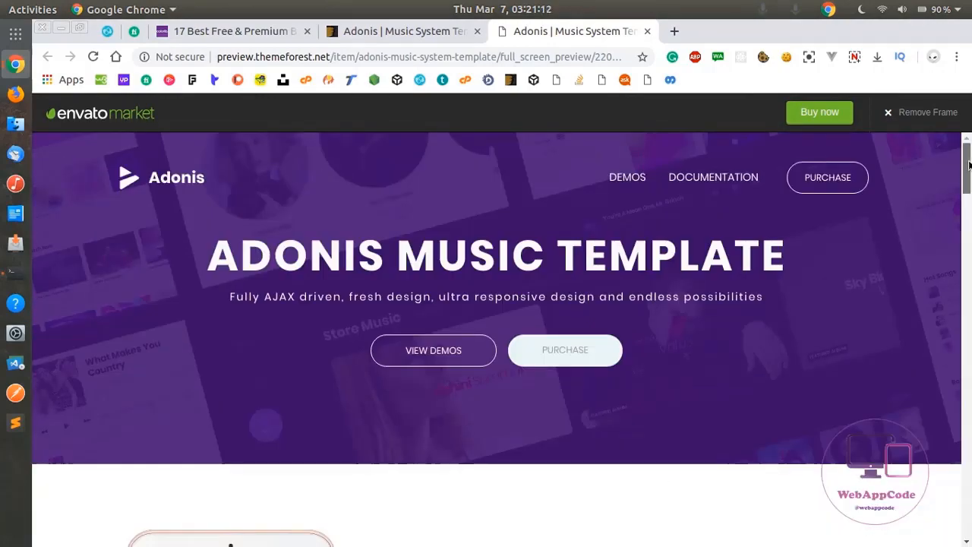
pyautogui.scroll(-3)
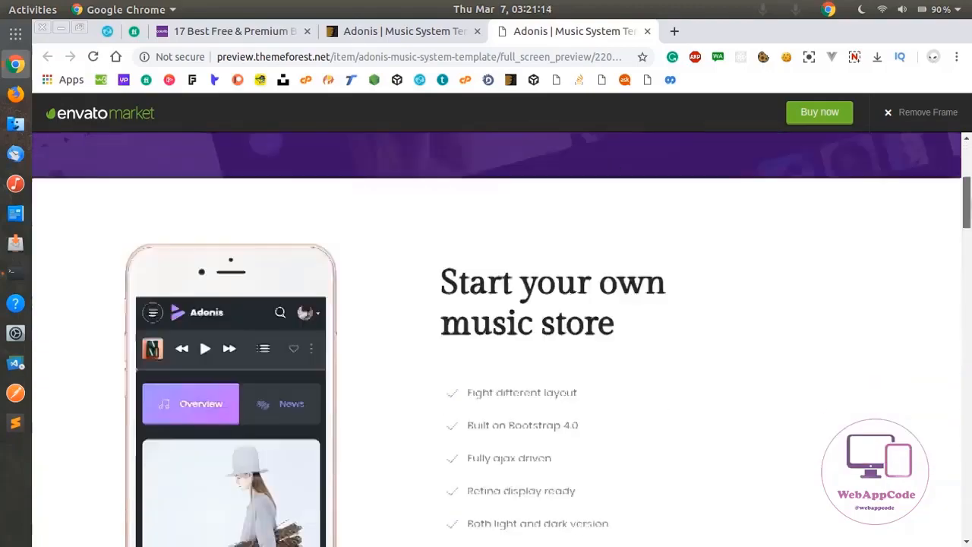
pyautogui.scroll(-3)
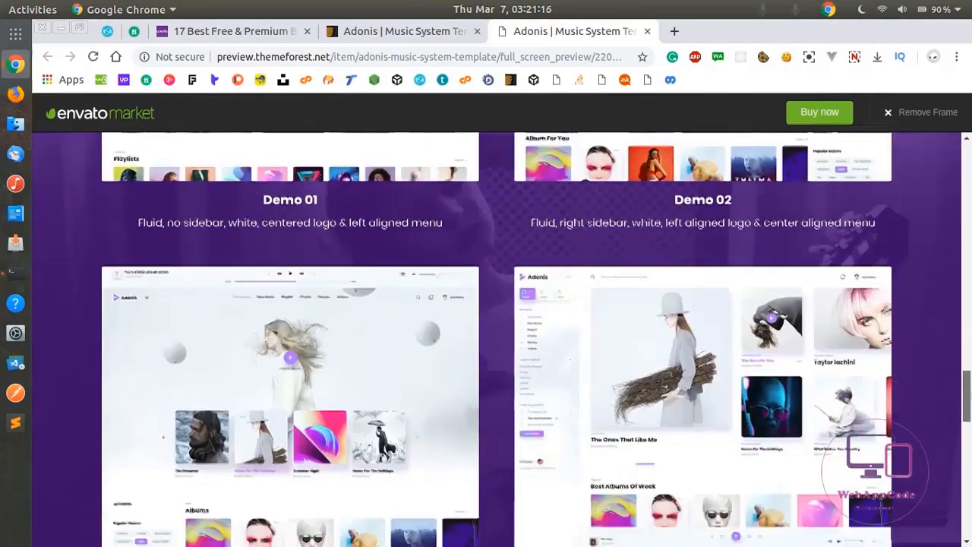
pyautogui.scroll(-3)
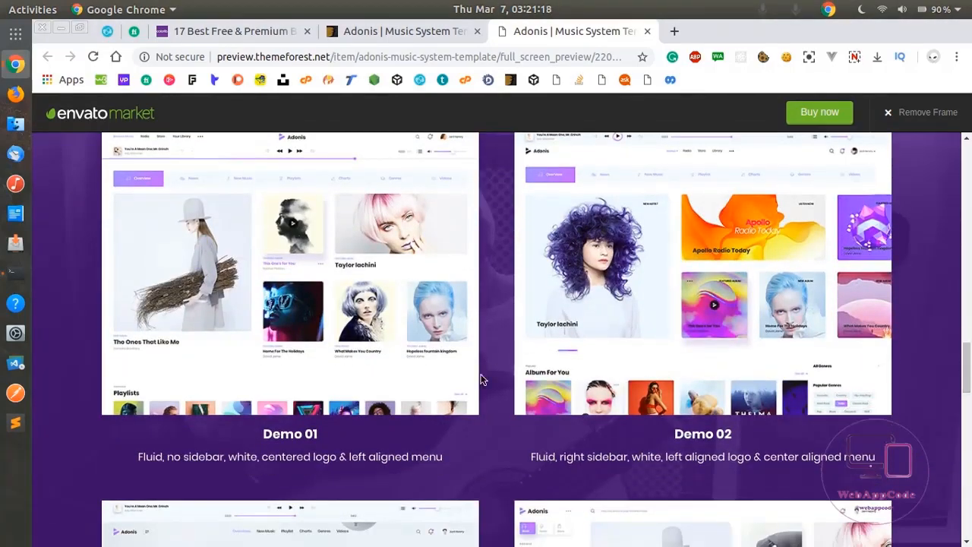
pyautogui.moveTo(357, 274)
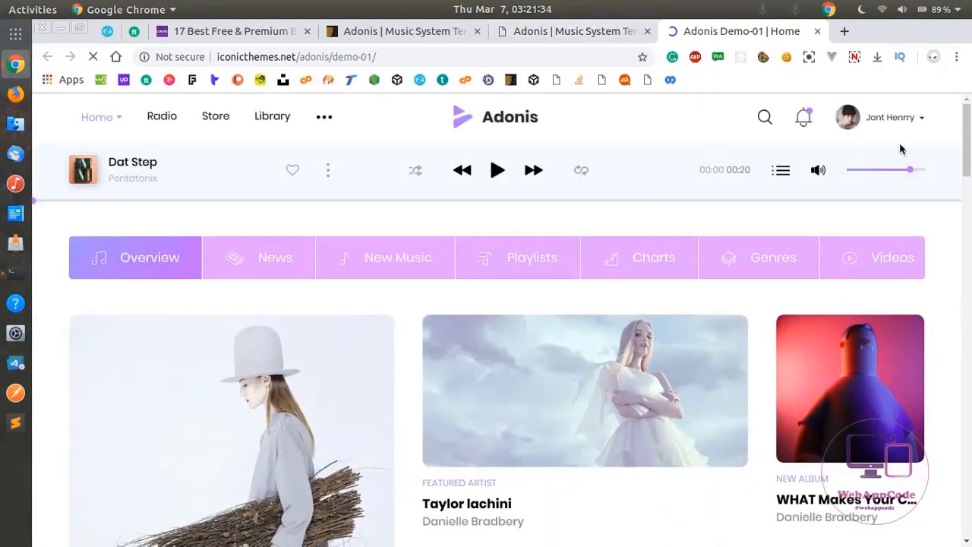
# Open Demo 01's Radio page and select the iconicthemes.net/adonis/demo-01 address.
pyautogui.scroll(-3)
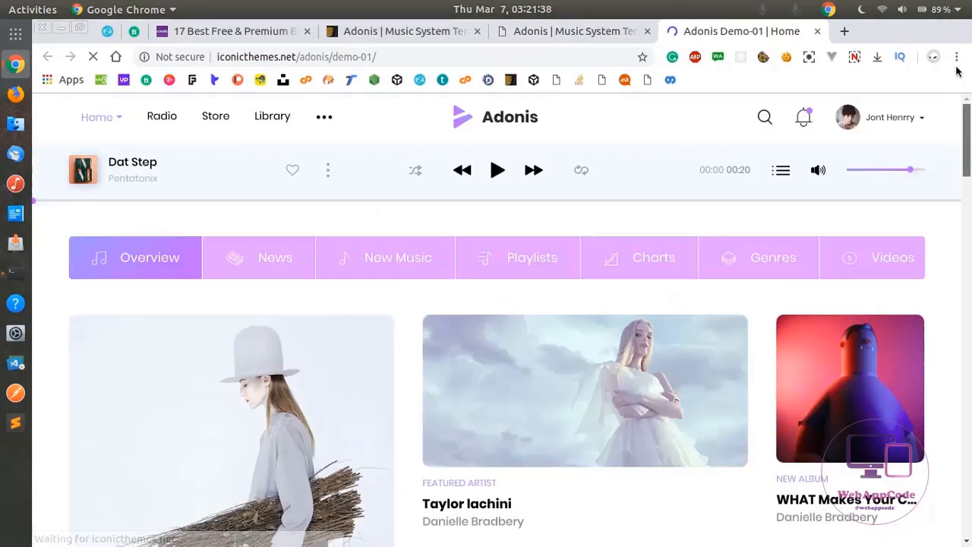
pyautogui.click(162, 116)
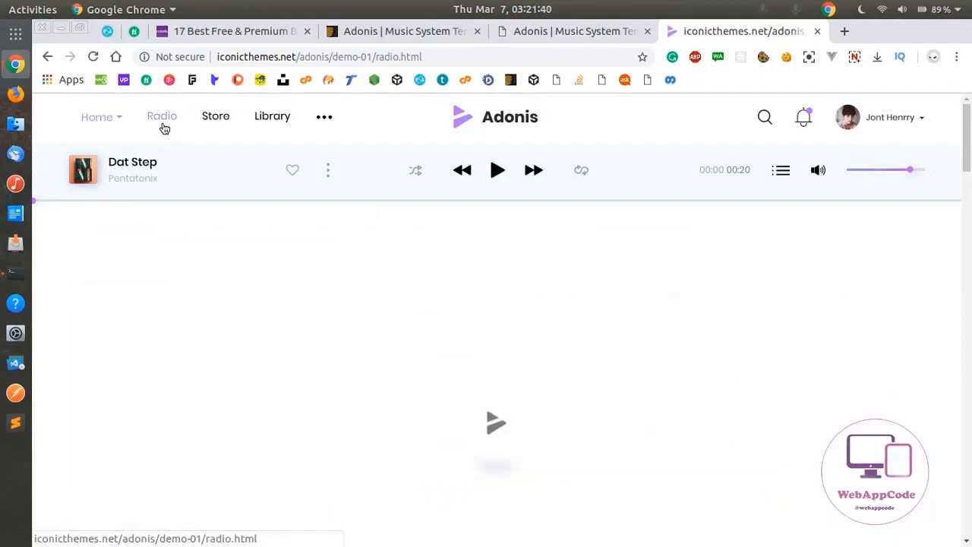
pyautogui.click(162, 116)
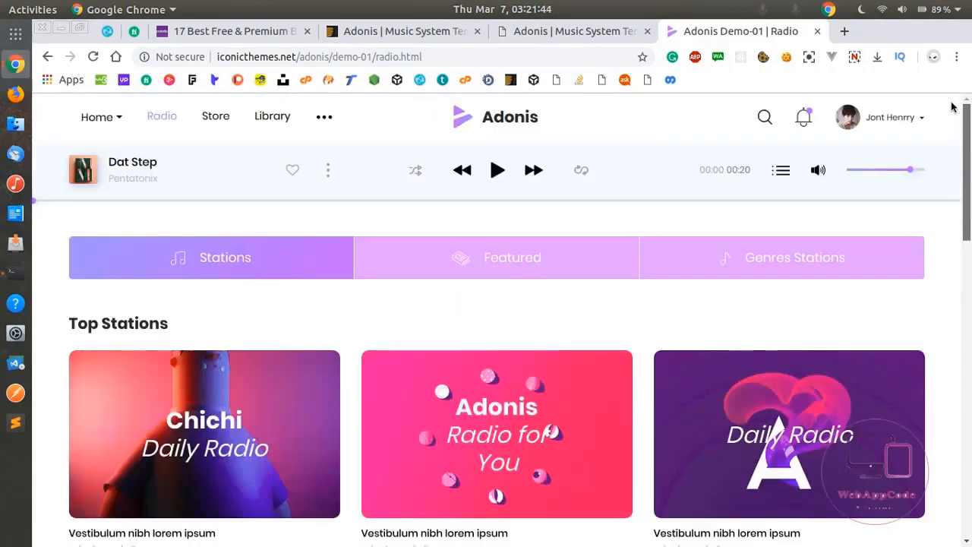
pyautogui.click(369, 57)
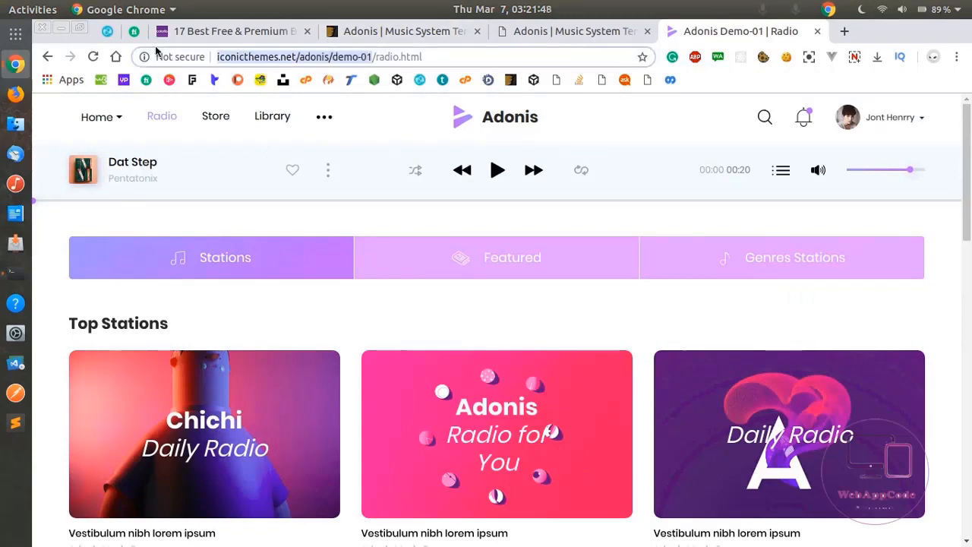
pyautogui.moveTo(252, 203)
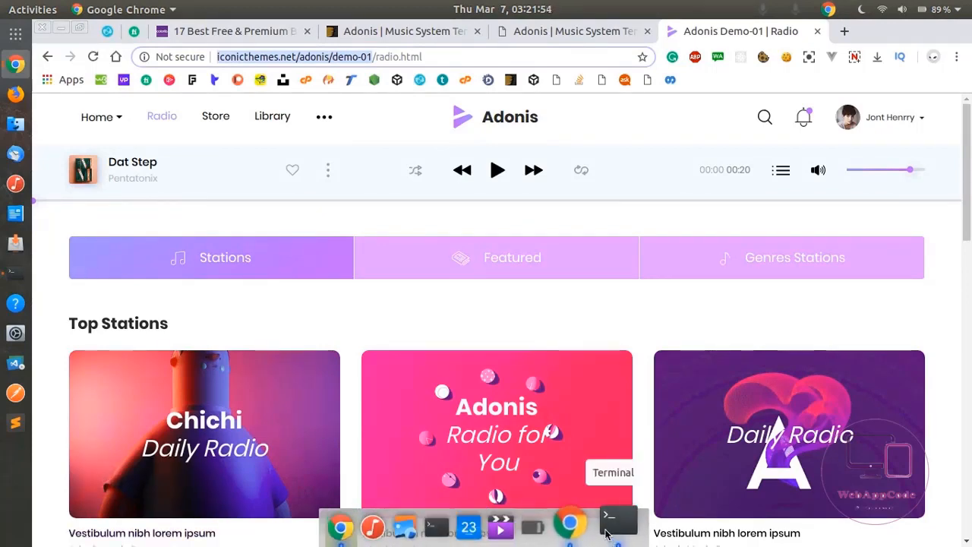
pyautogui.click(611, 525)
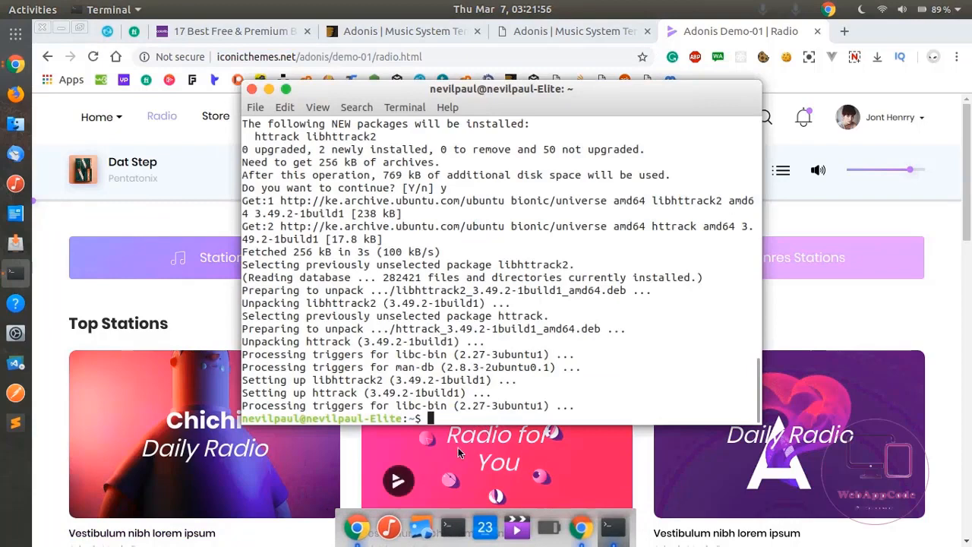
pyautogui.write('ht')
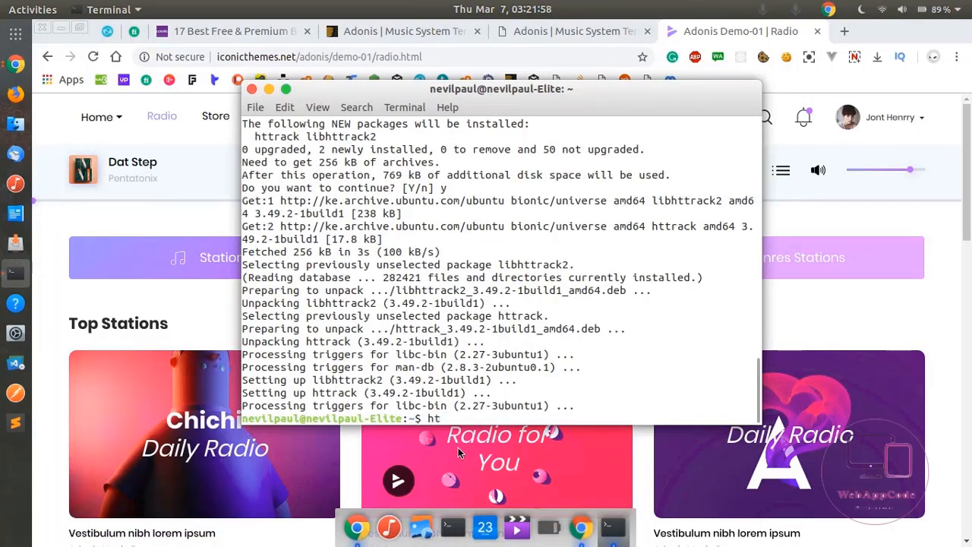
pyautogui.write('track')
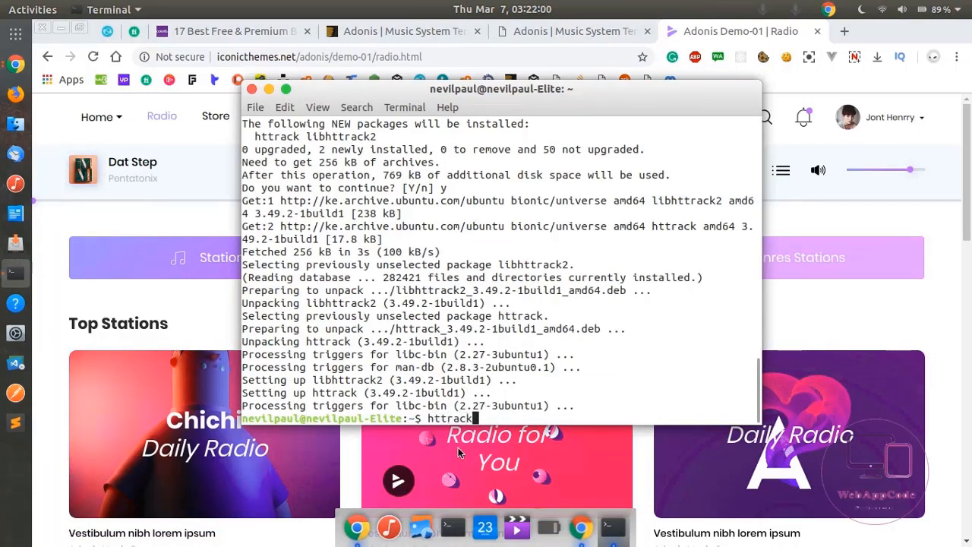
pyautogui.write('http://iconicthemes.net/adonis/demo-01')
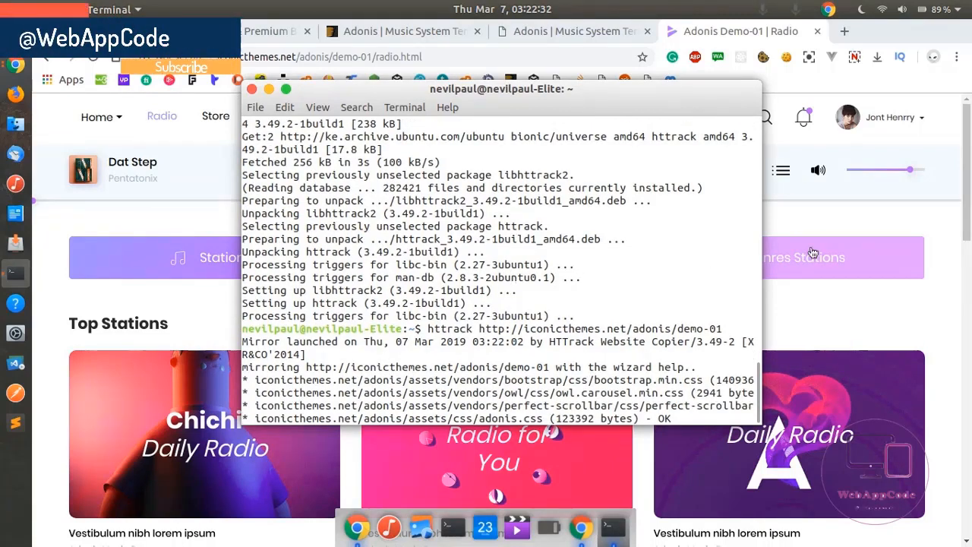
# Reopen the demo's notifications, raise the player volume to maximum and play Dat Step.
pyautogui.click(804, 117)
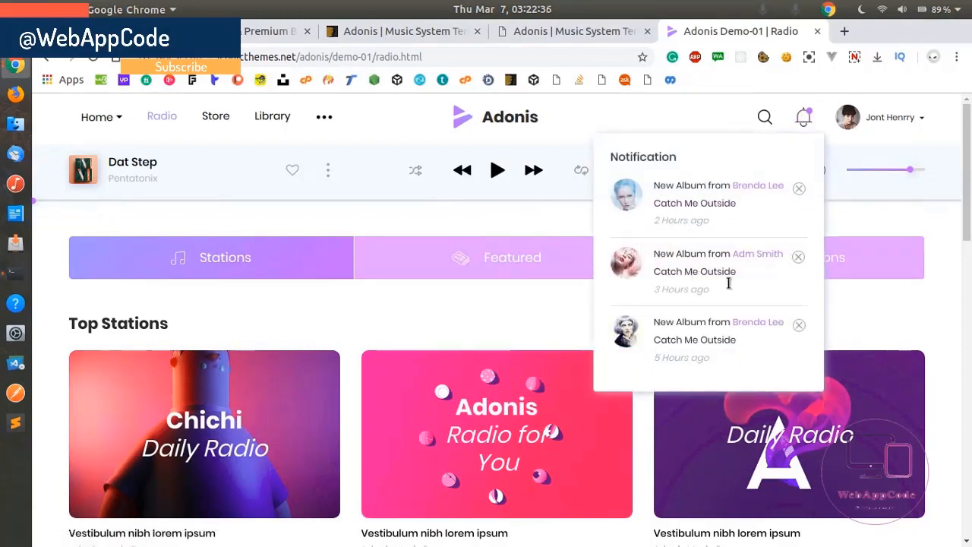
pyautogui.click(804, 117)
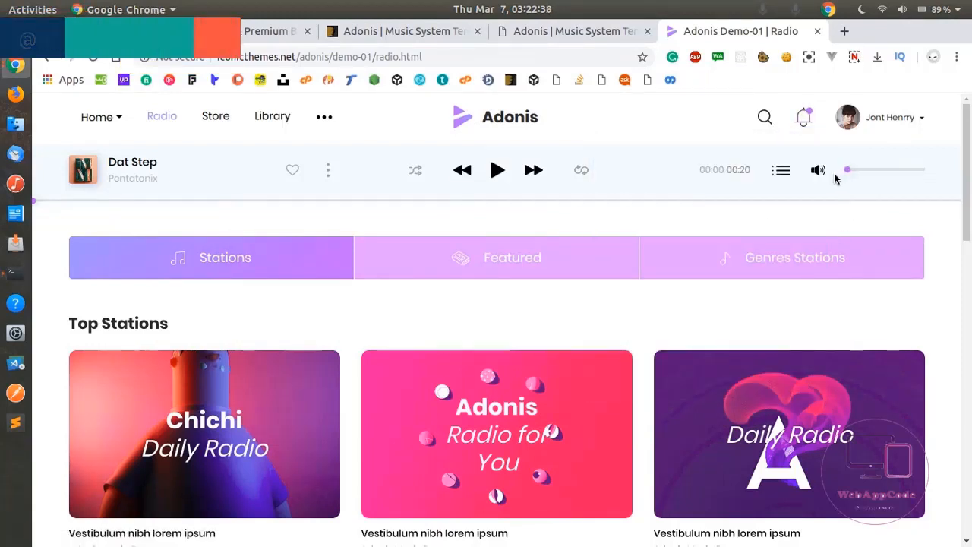
pyautogui.moveTo(847, 169); pyautogui.dragTo(926, 170)
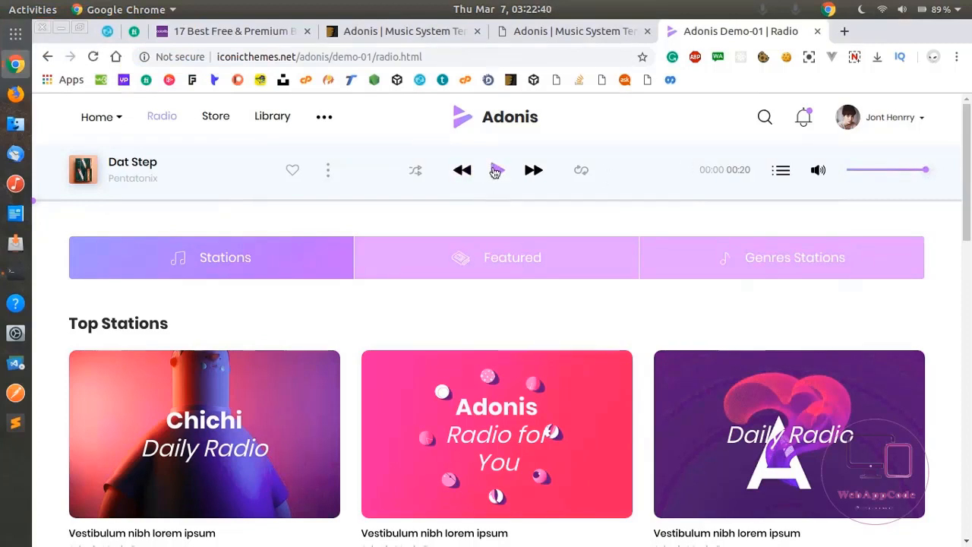
pyautogui.click(496, 169)
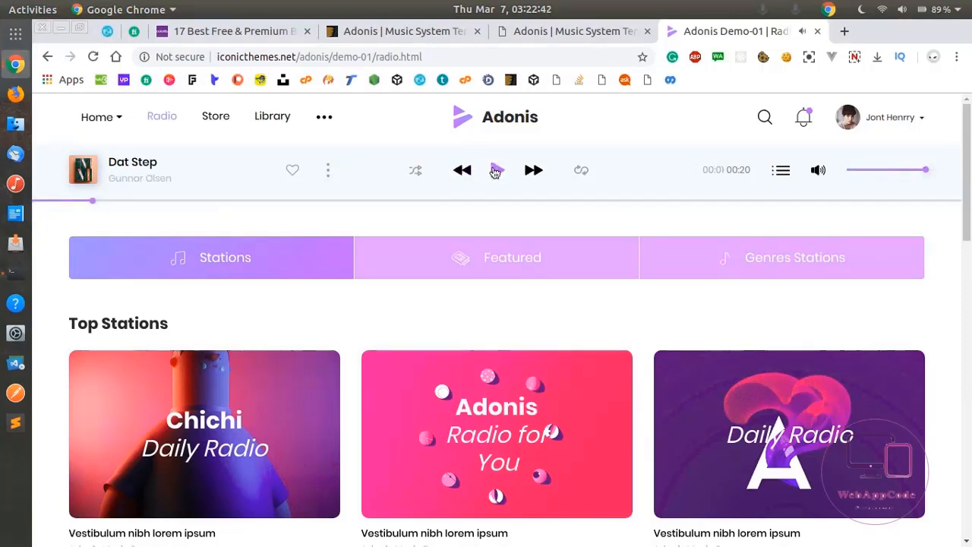
pyautogui.click(496, 169)
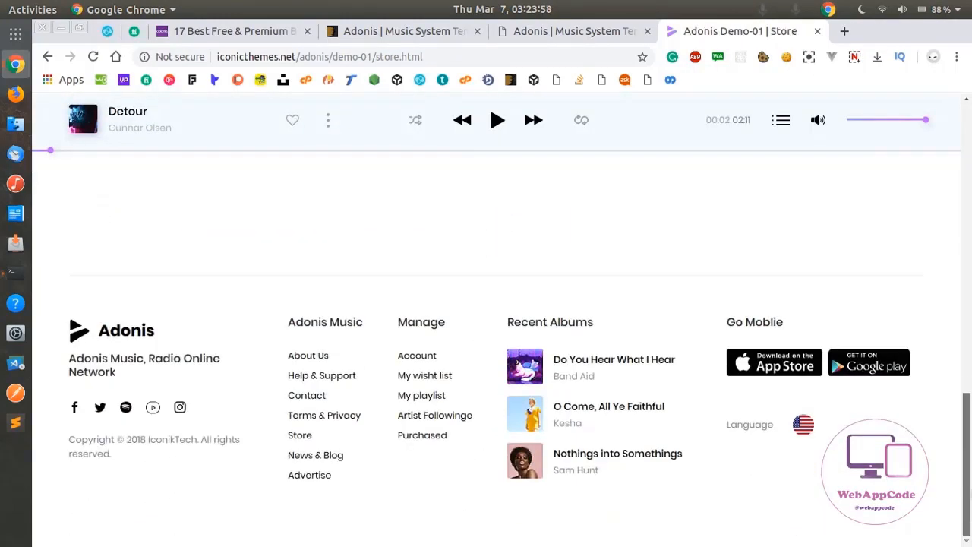
pyautogui.scroll(3)
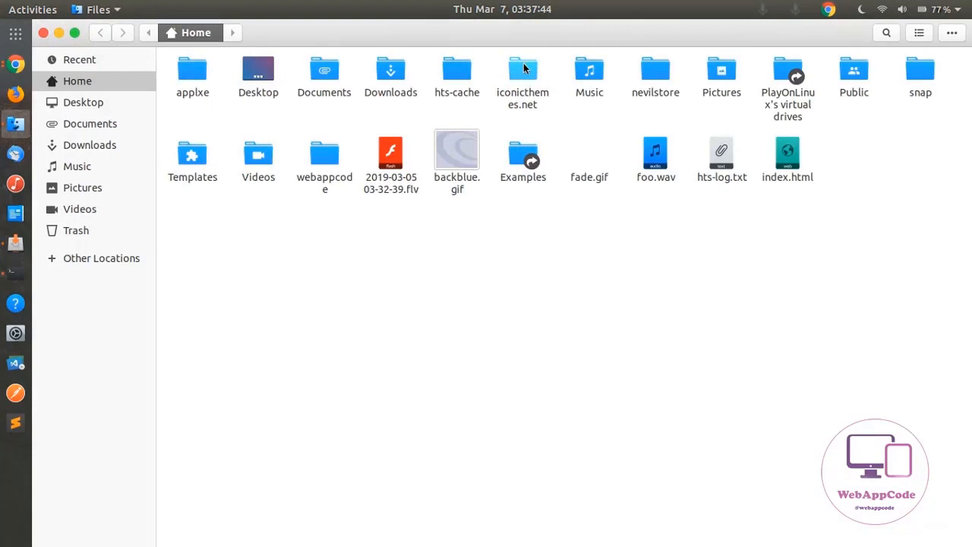
# Browse into iconicthemes.net/adonis/demo-01 and open index.html with Google Chrome.
pyautogui.doubleClick(523, 72)
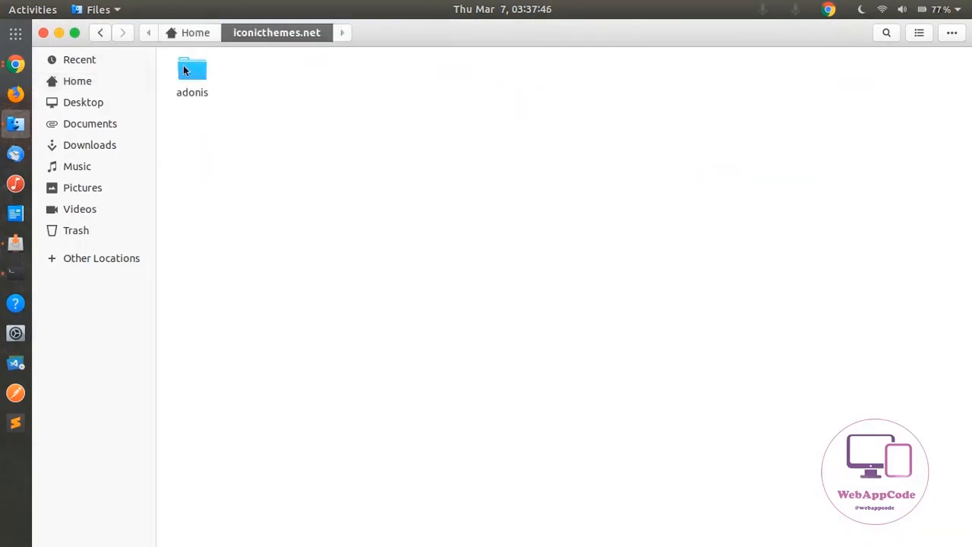
pyautogui.doubleClick(192, 68)
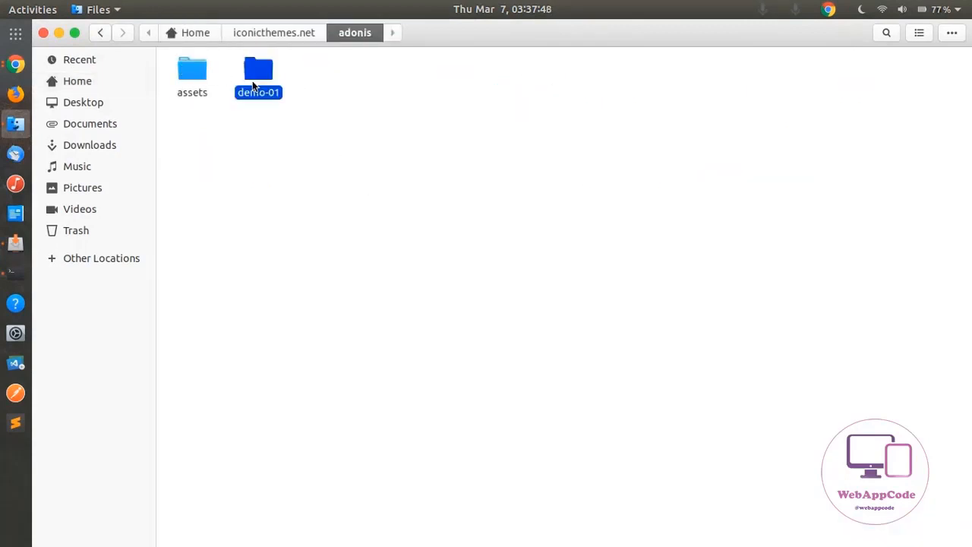
pyautogui.doubleClick(258, 72)
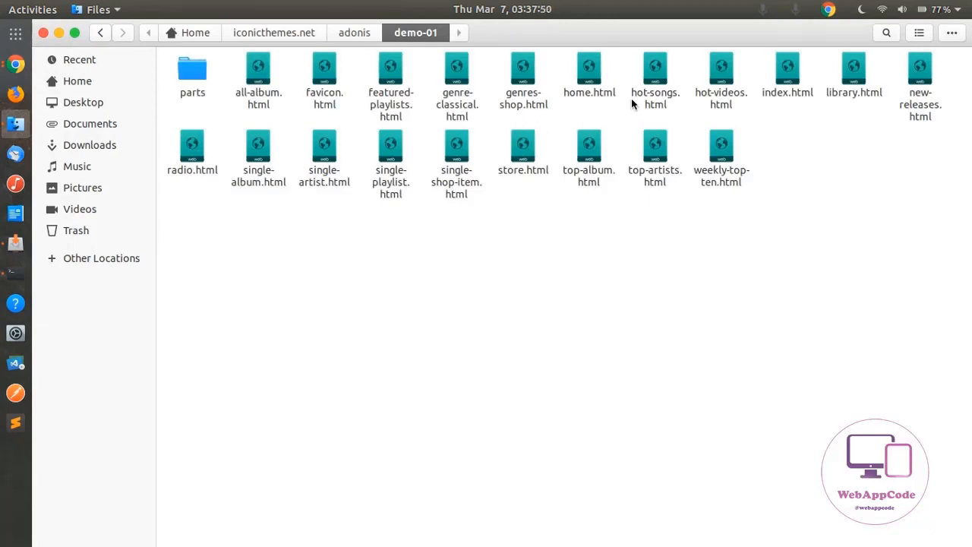
pyautogui.click(787, 72)
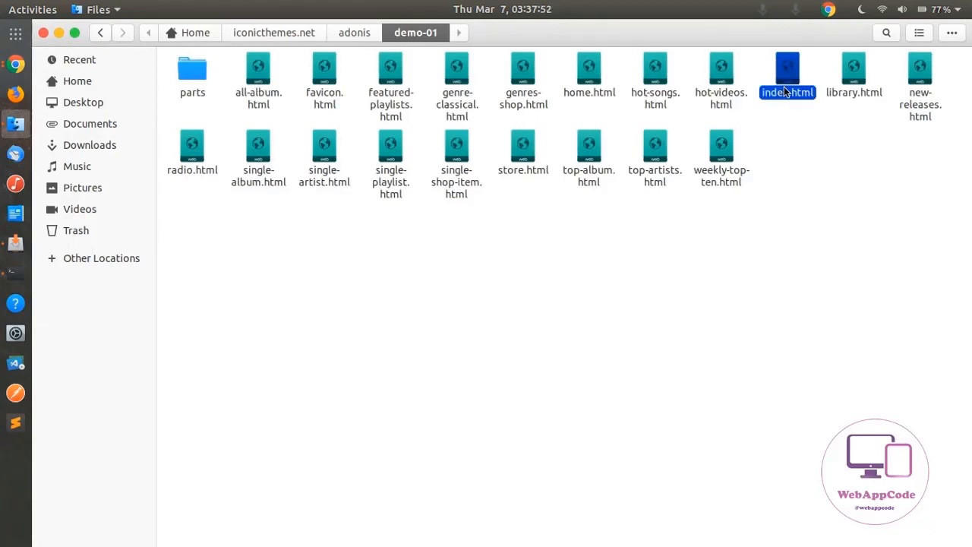
pyautogui.rightClick(788, 72)
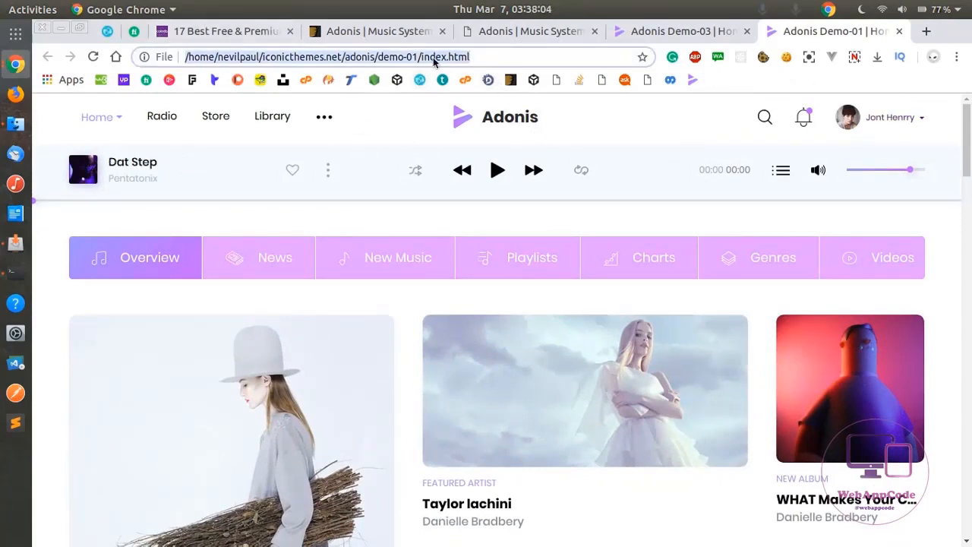
pyautogui.moveTo(162, 116)
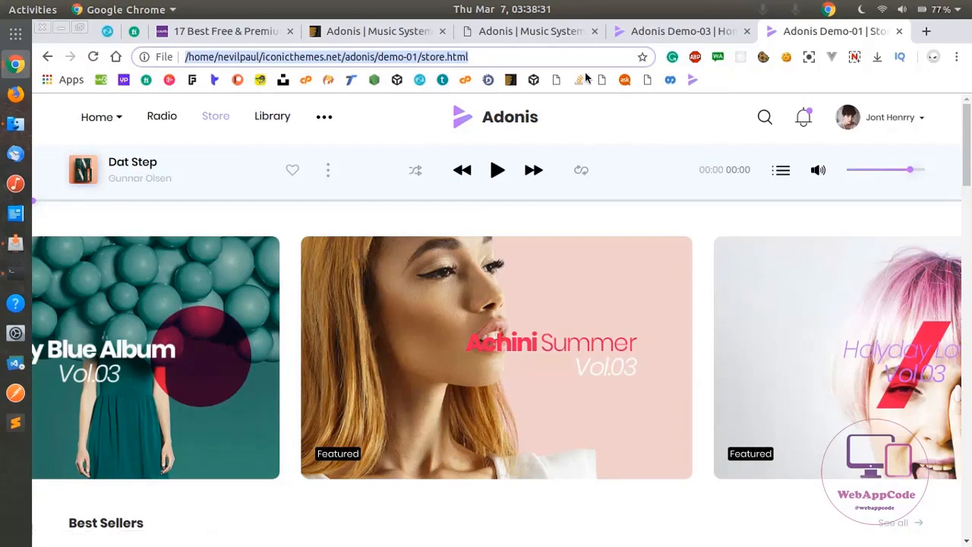
pyautogui.moveTo(272, 116)
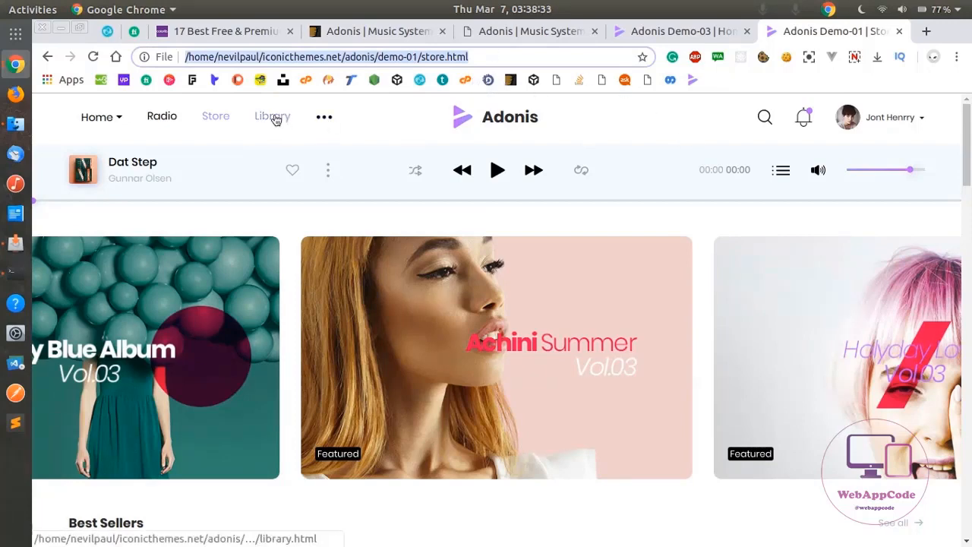